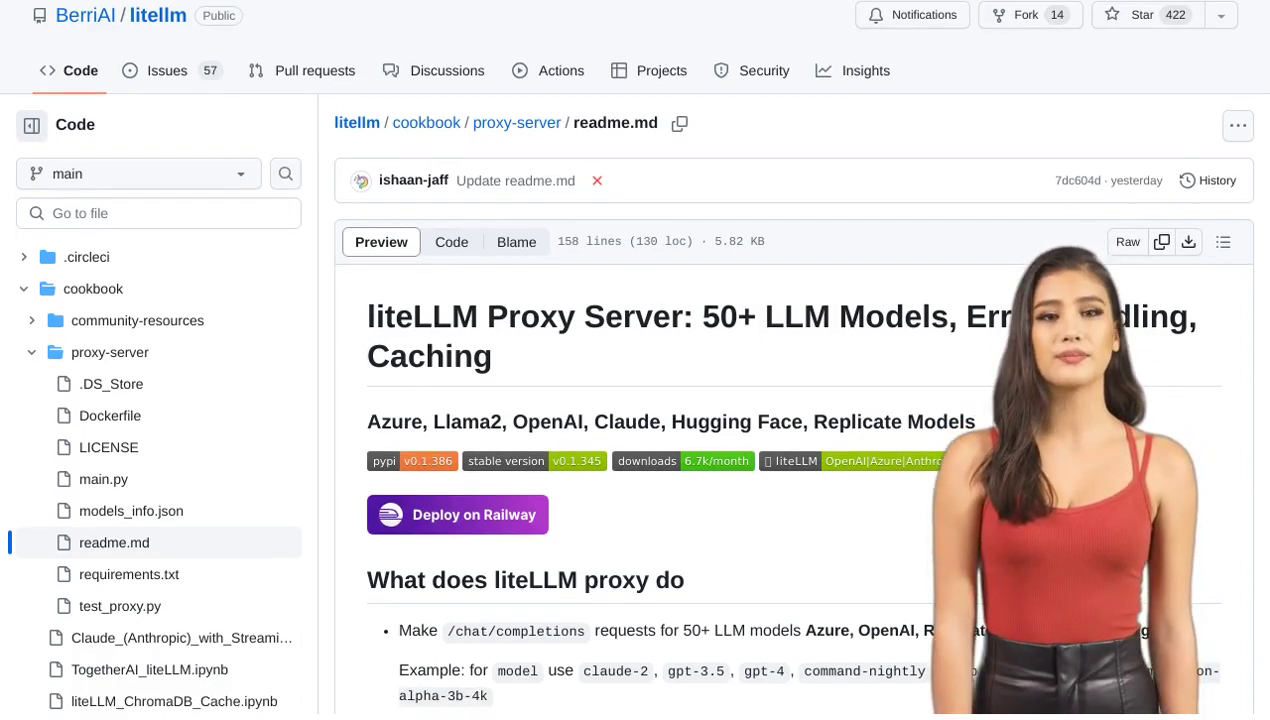
pyautogui.scroll(-3)
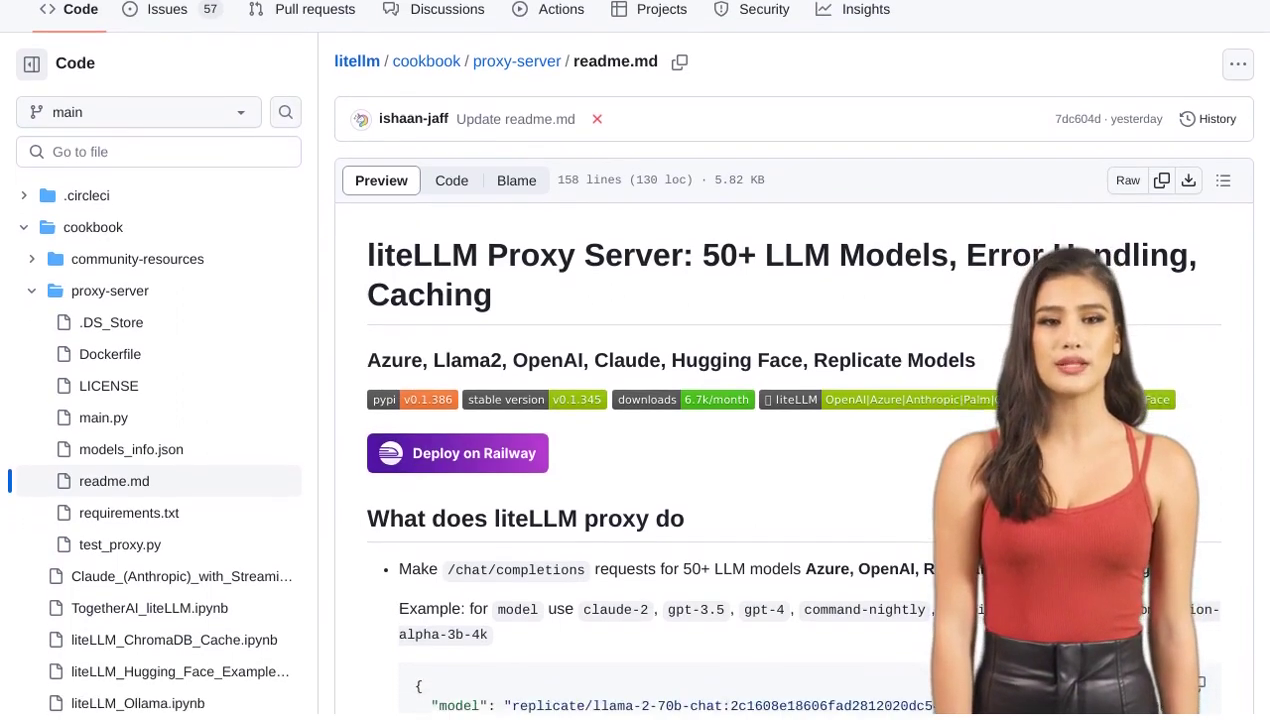
pyautogui.scroll(-3)
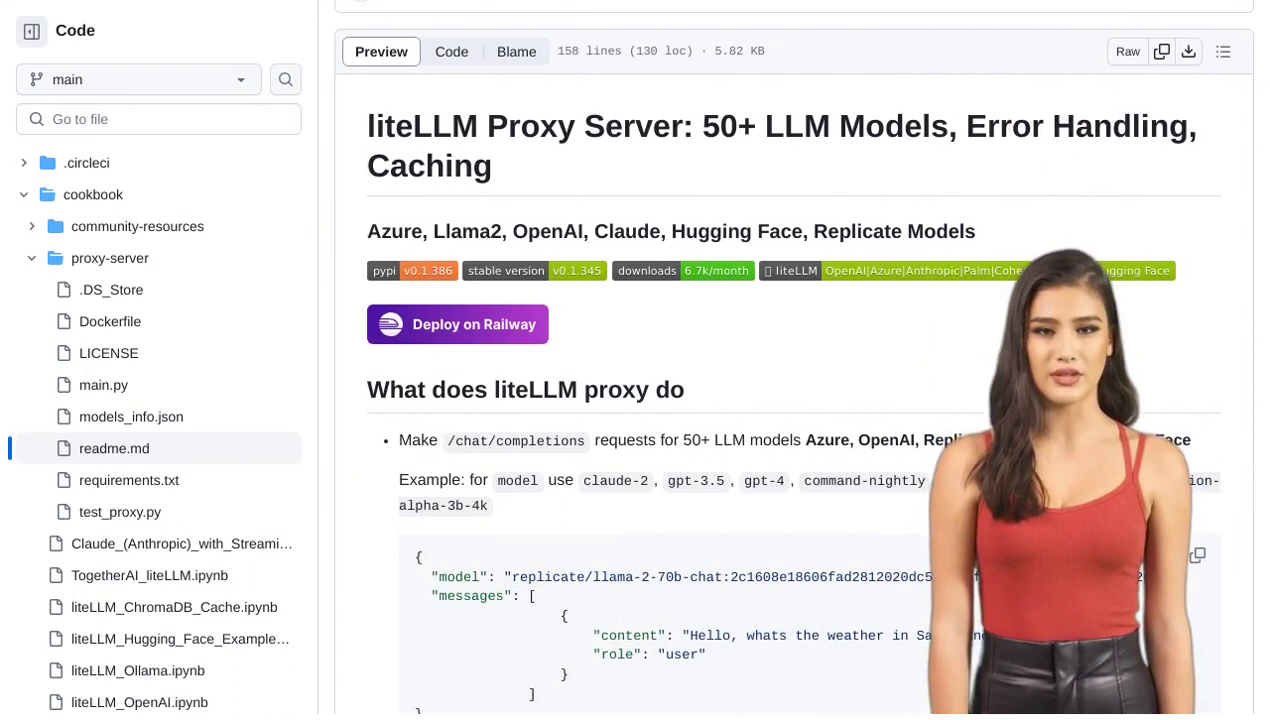
pyautogui.scroll(-3)
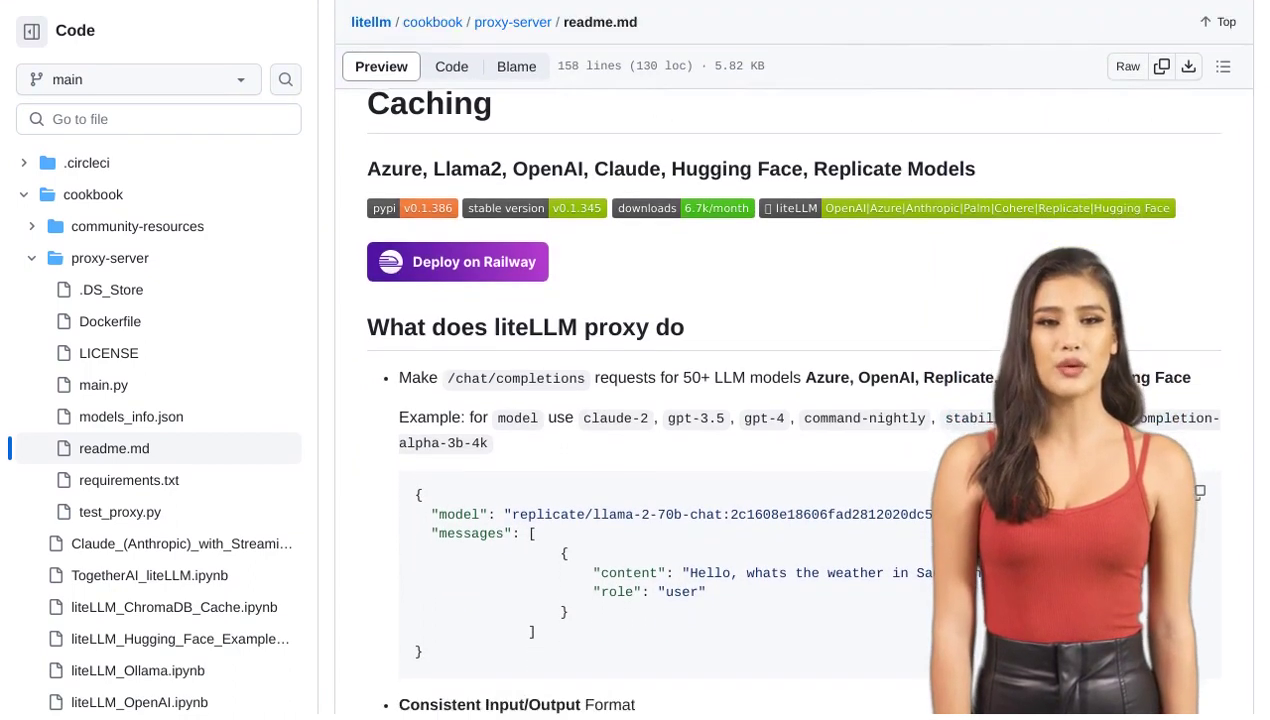
pyautogui.scroll(-3)
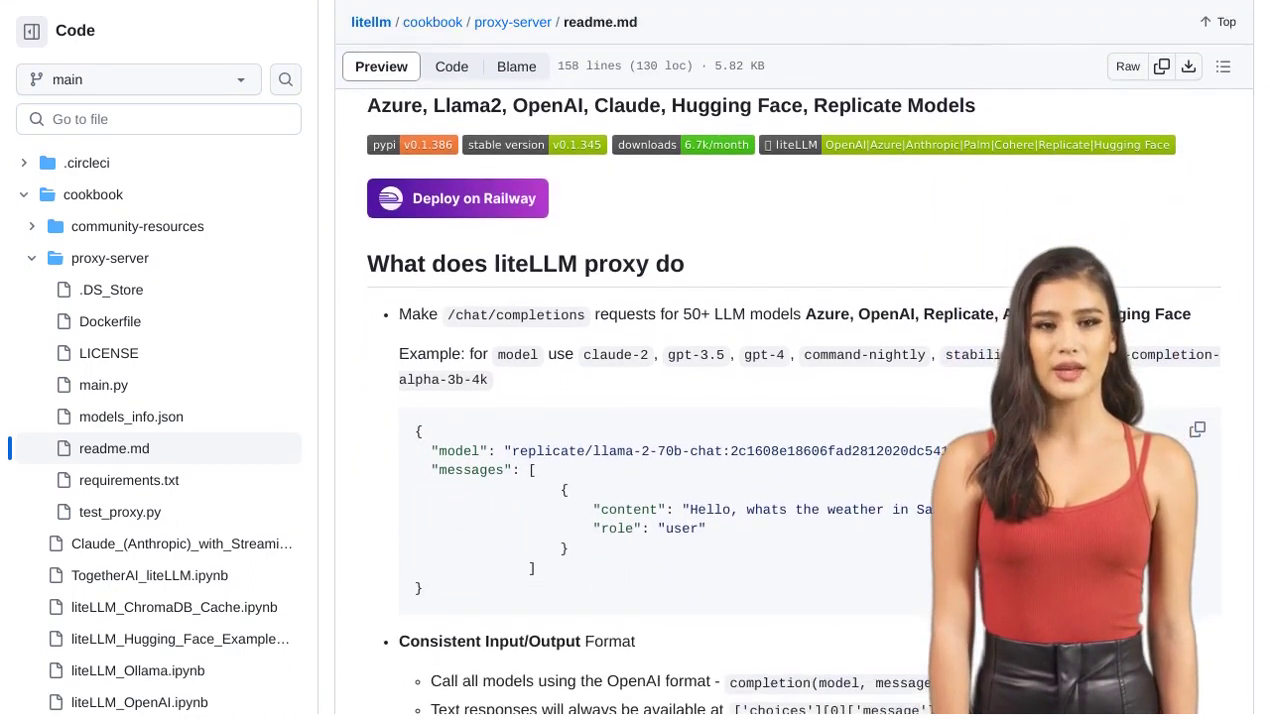
pyautogui.scroll(-3)
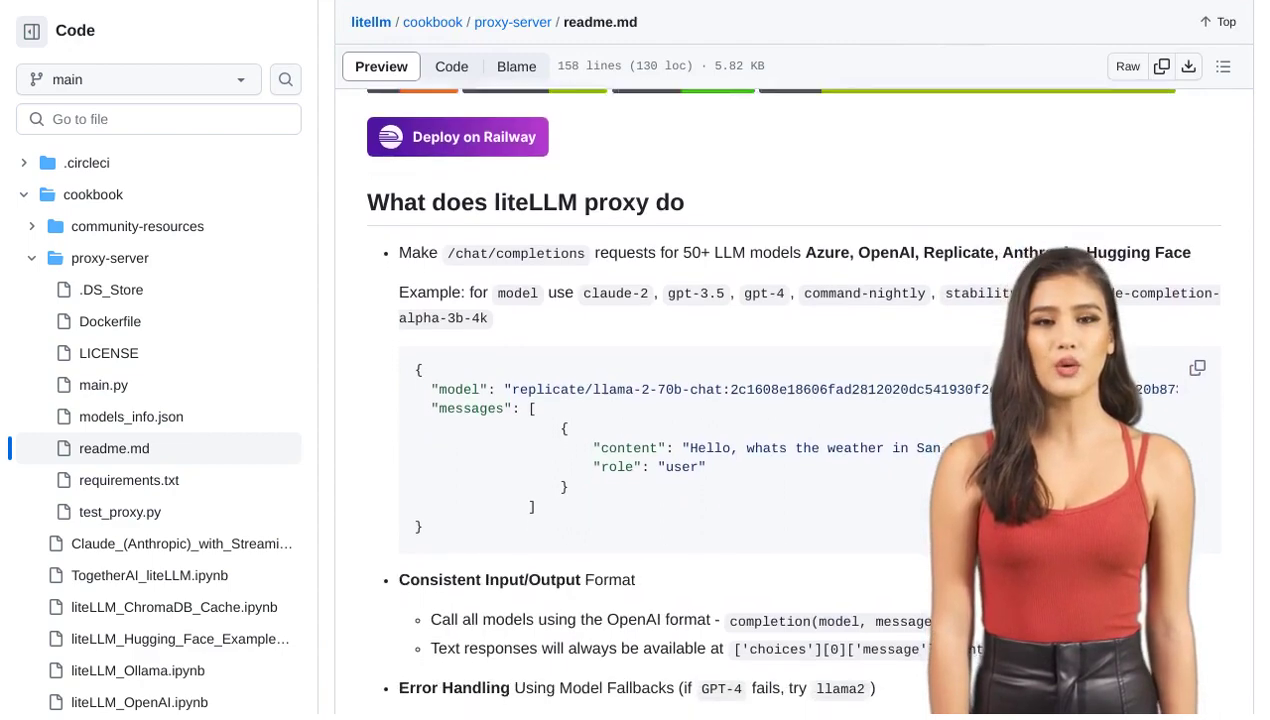
pyautogui.scroll(-3)
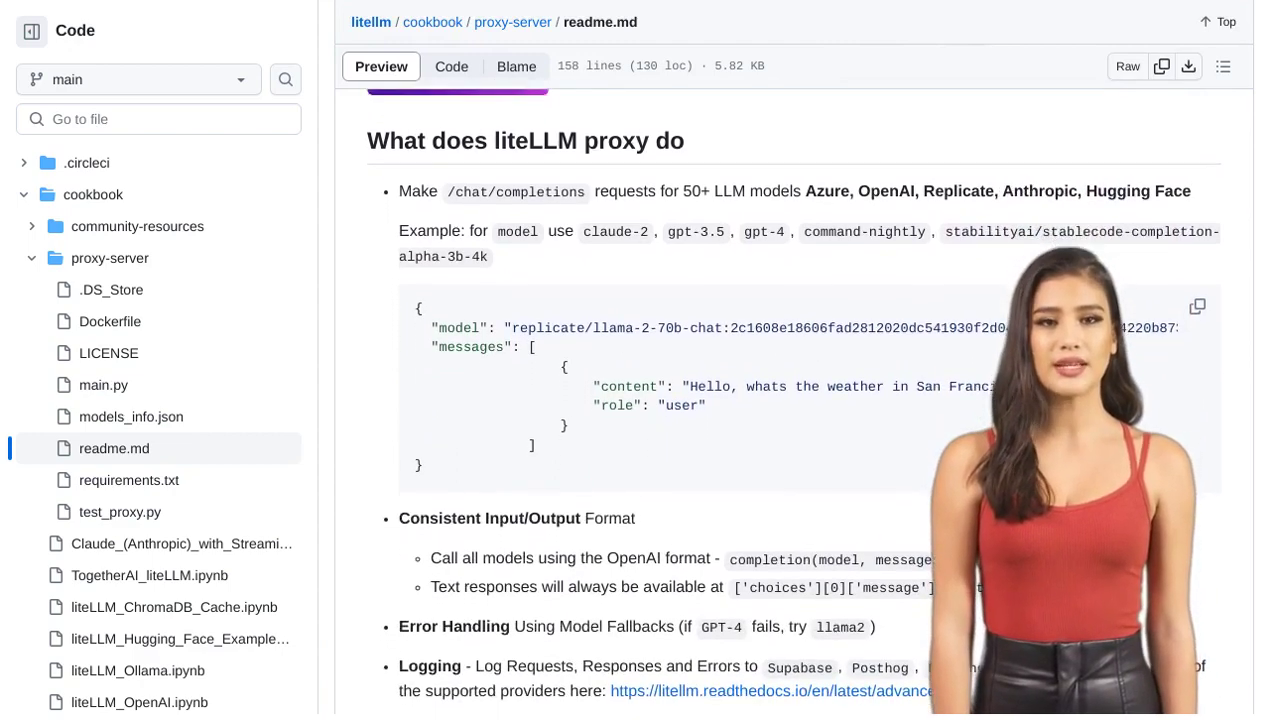
pyautogui.scroll(-3)
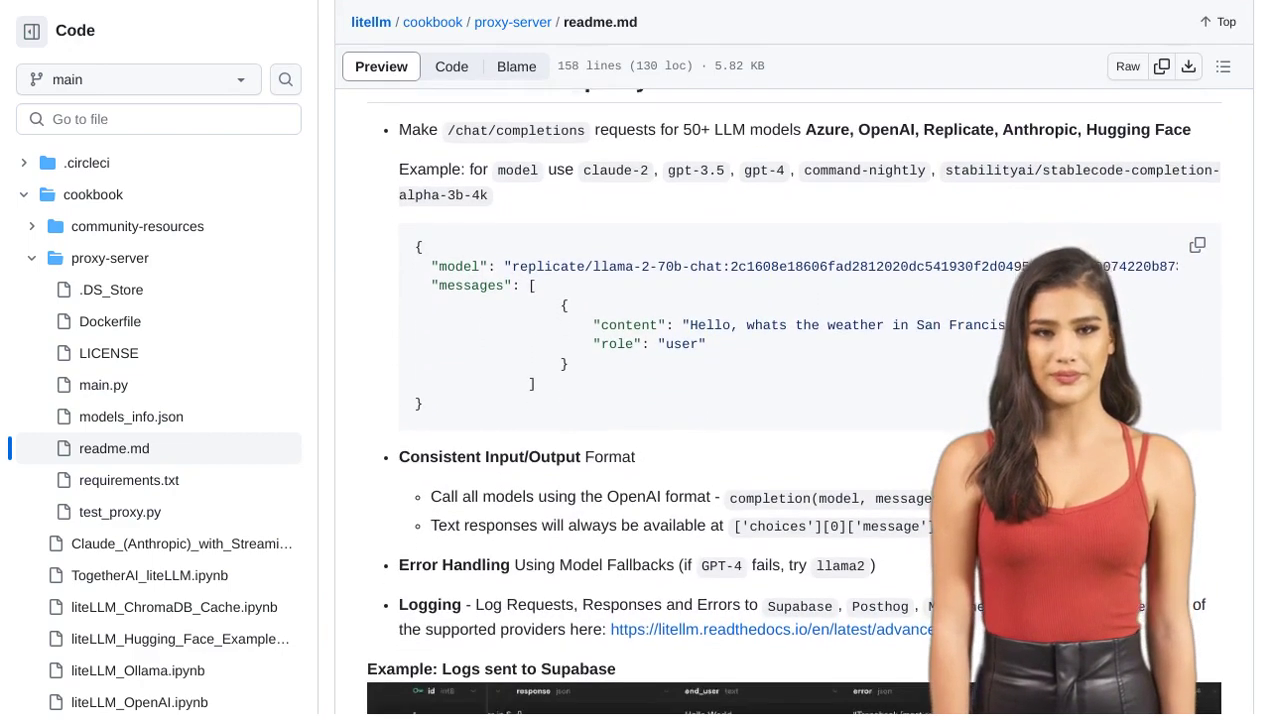
pyautogui.scroll(-3)
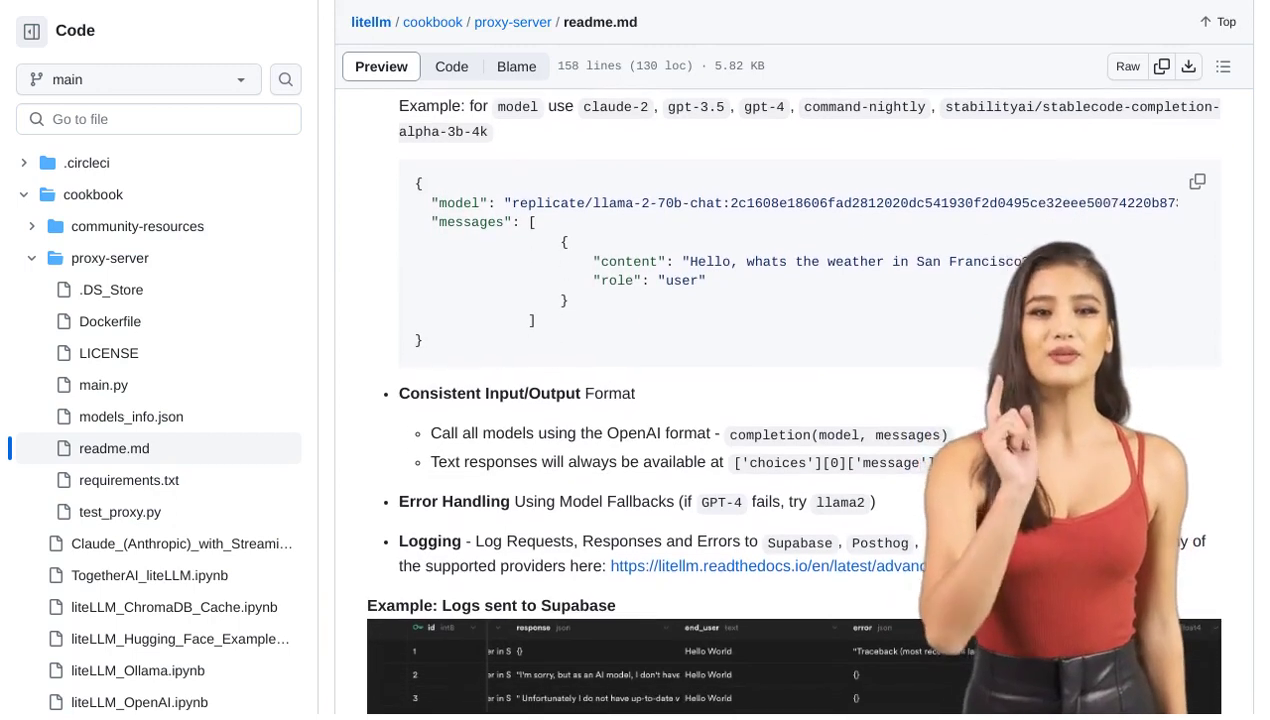
pyautogui.scroll(-3)
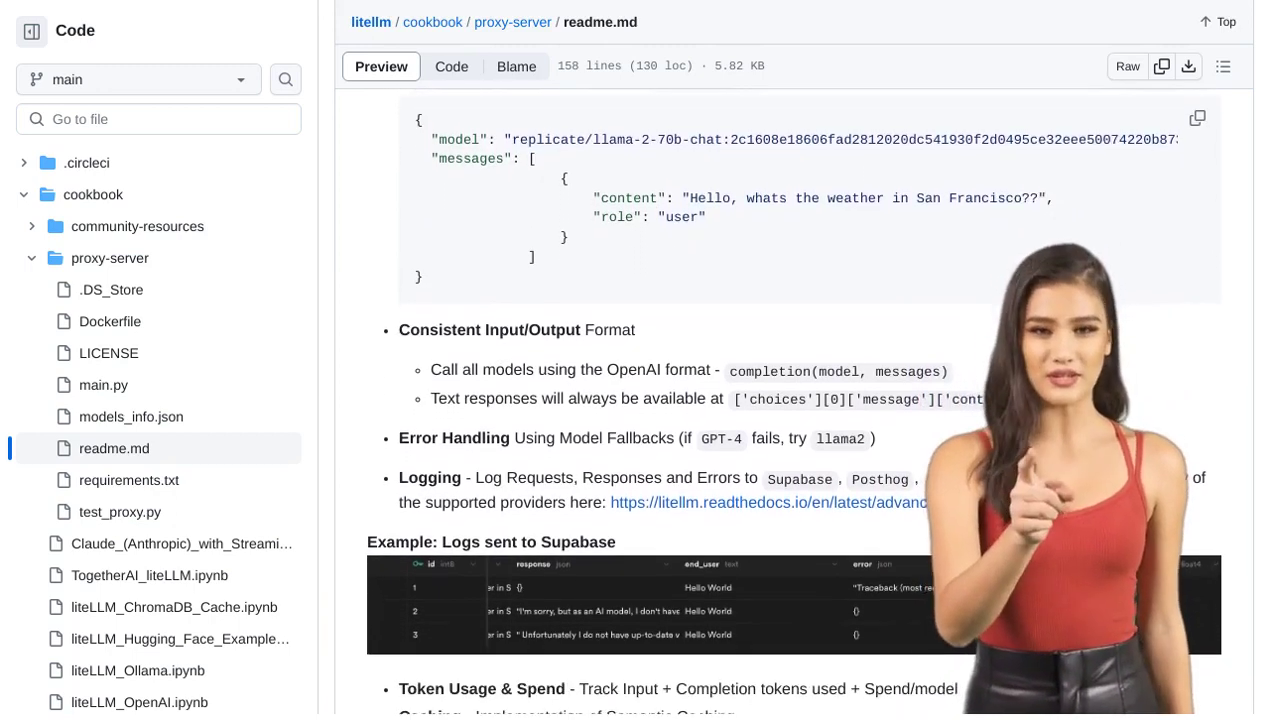
pyautogui.scroll(-3)
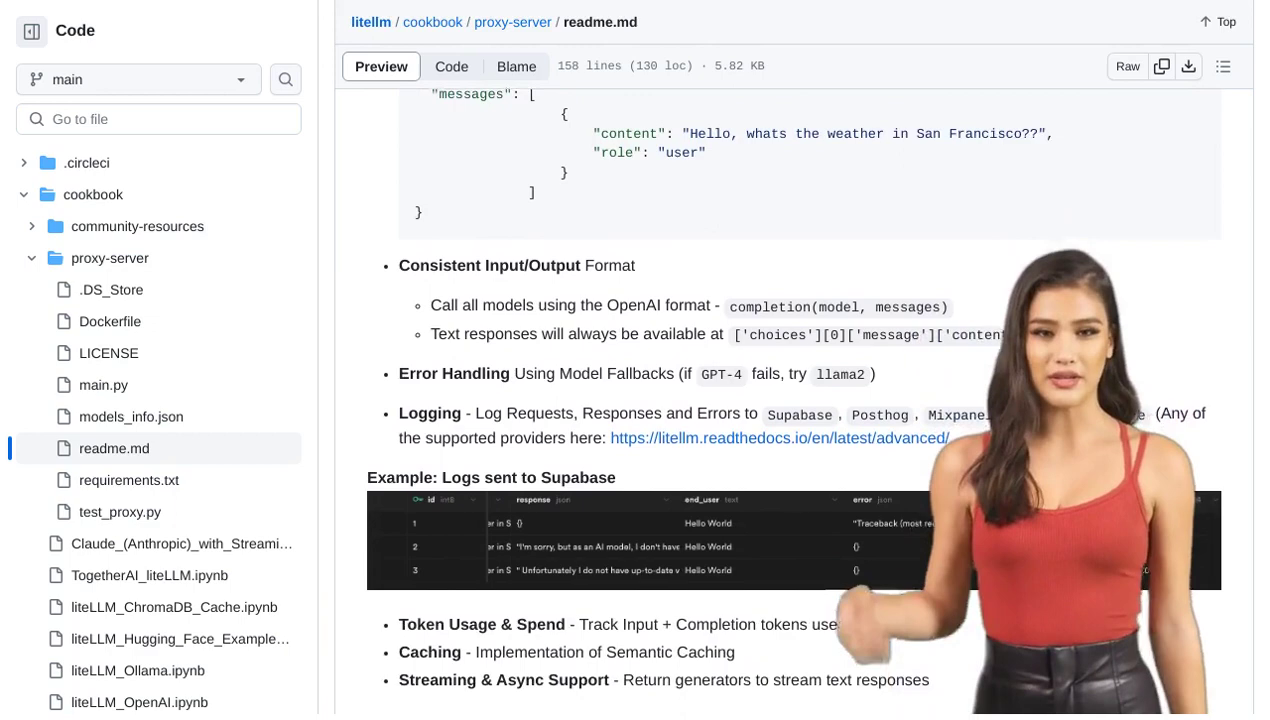
pyautogui.scroll(-3)
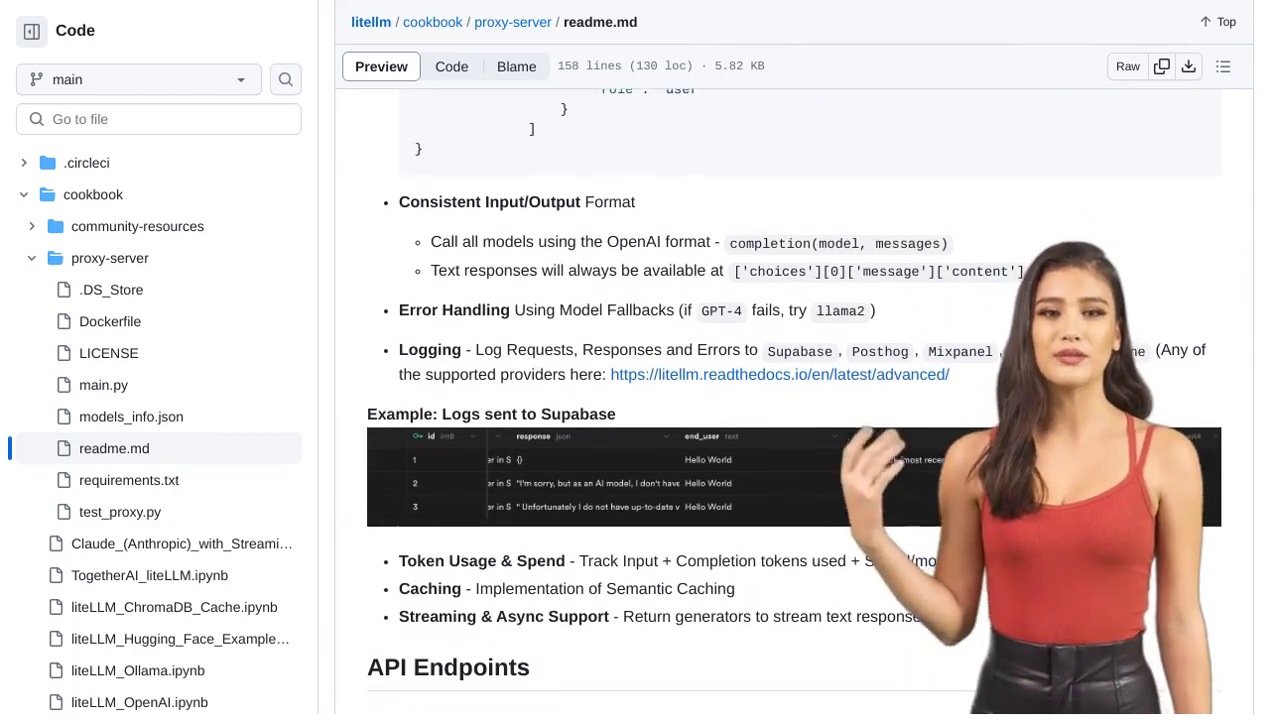
pyautogui.scroll(-3)
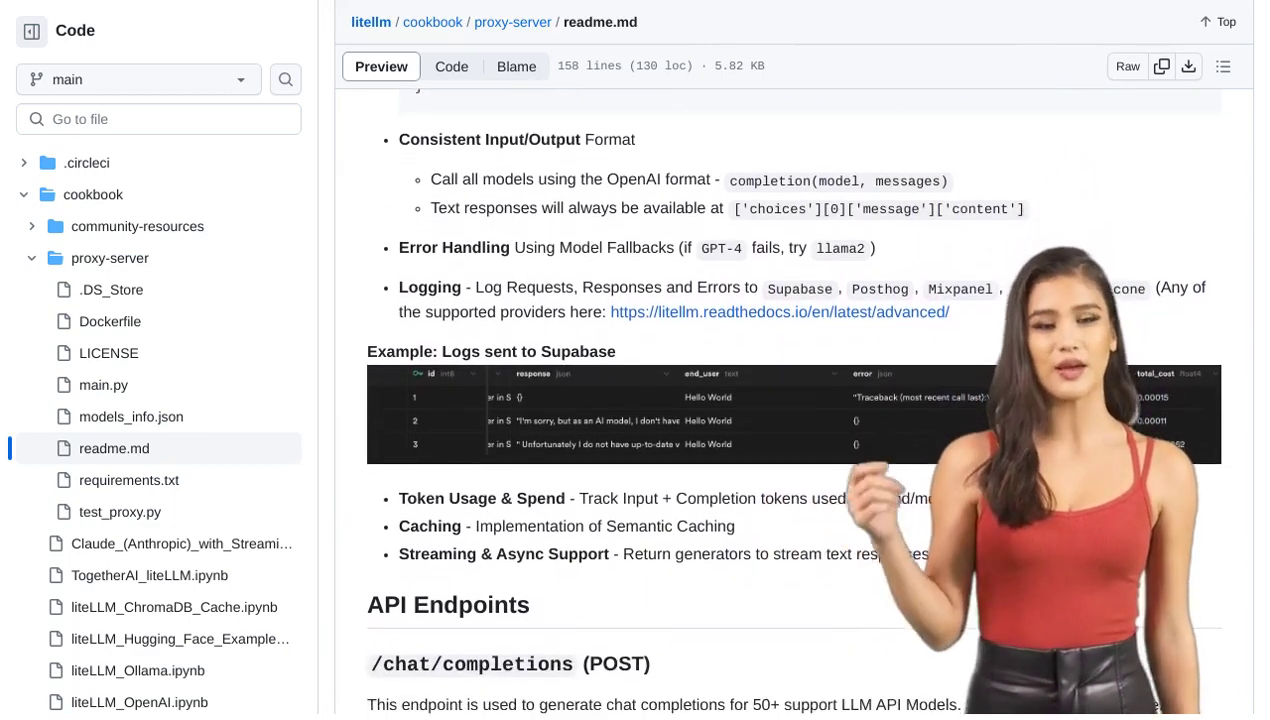
pyautogui.scroll(-3)
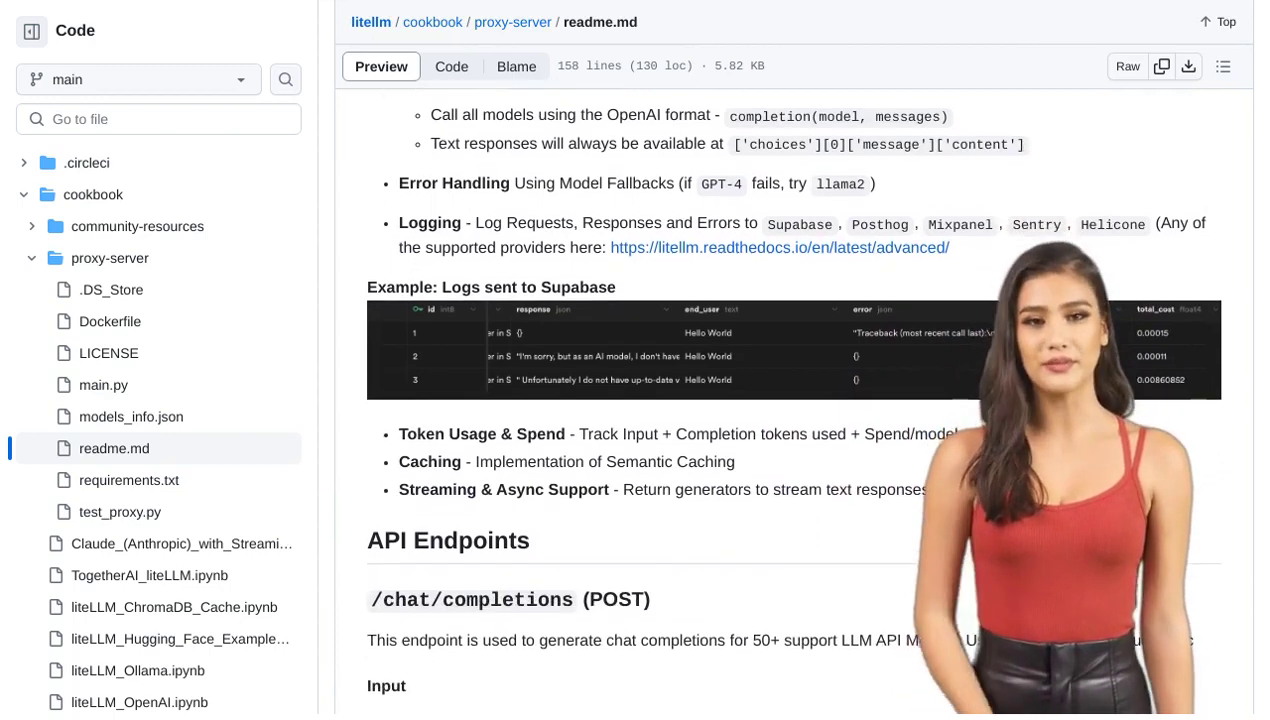
pyautogui.scroll(-3)
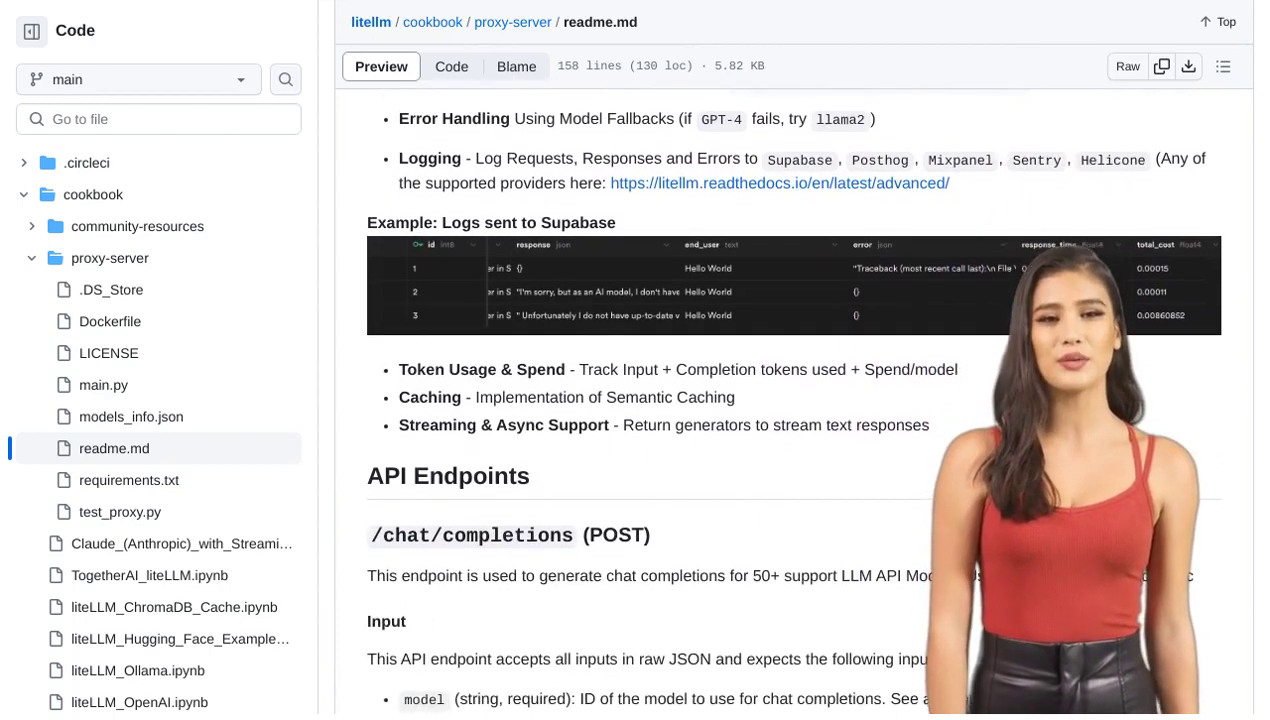
pyautogui.scroll(-3)
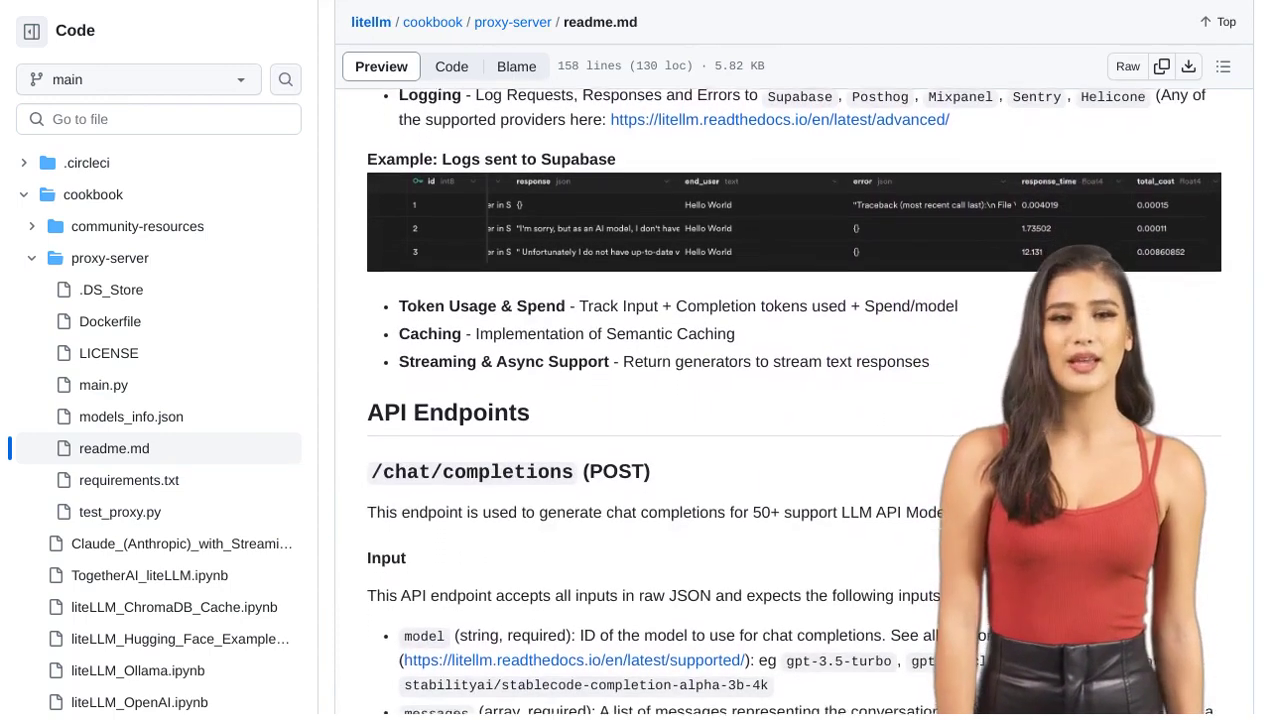
pyautogui.scroll(-3)
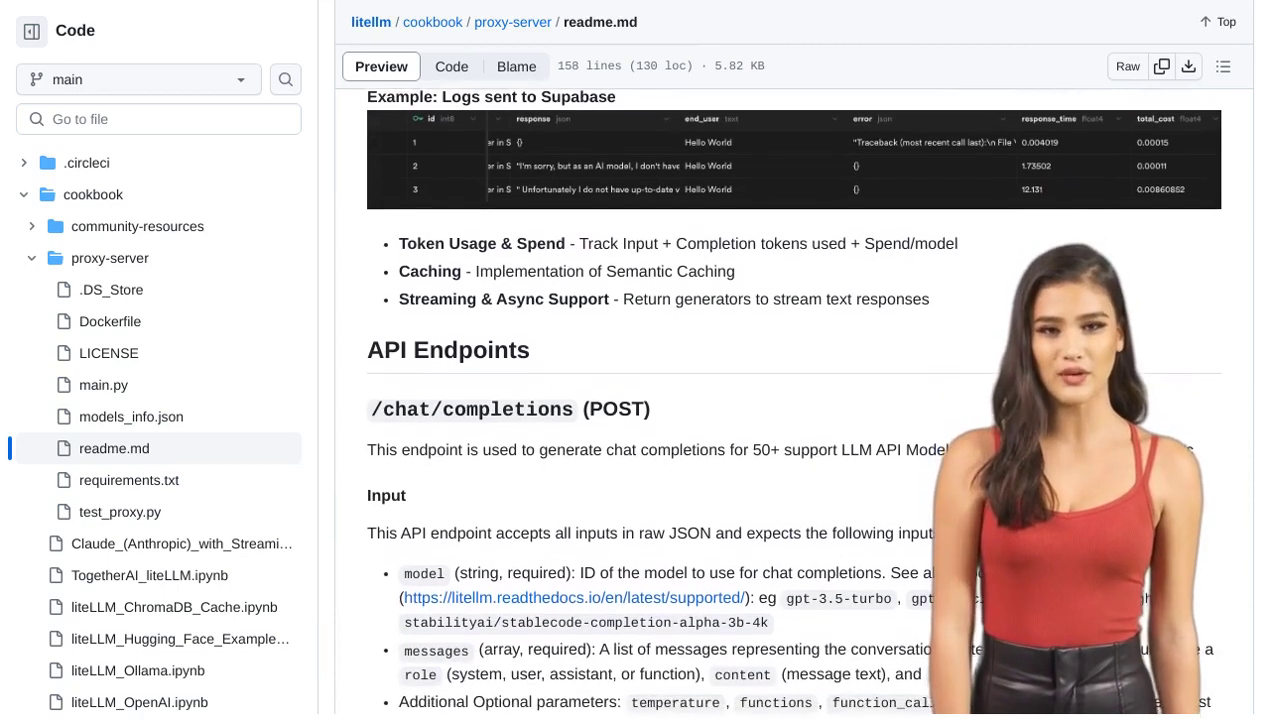
pyautogui.scroll(-3)
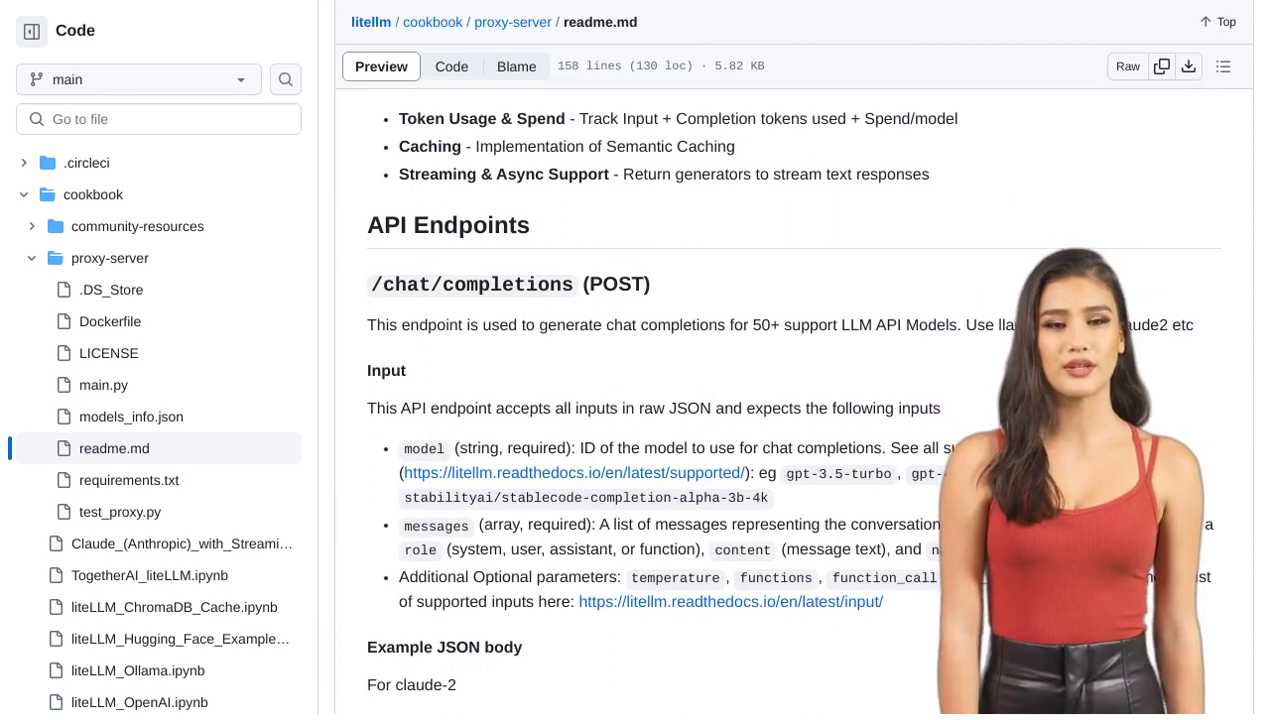
pyautogui.scroll(-3)
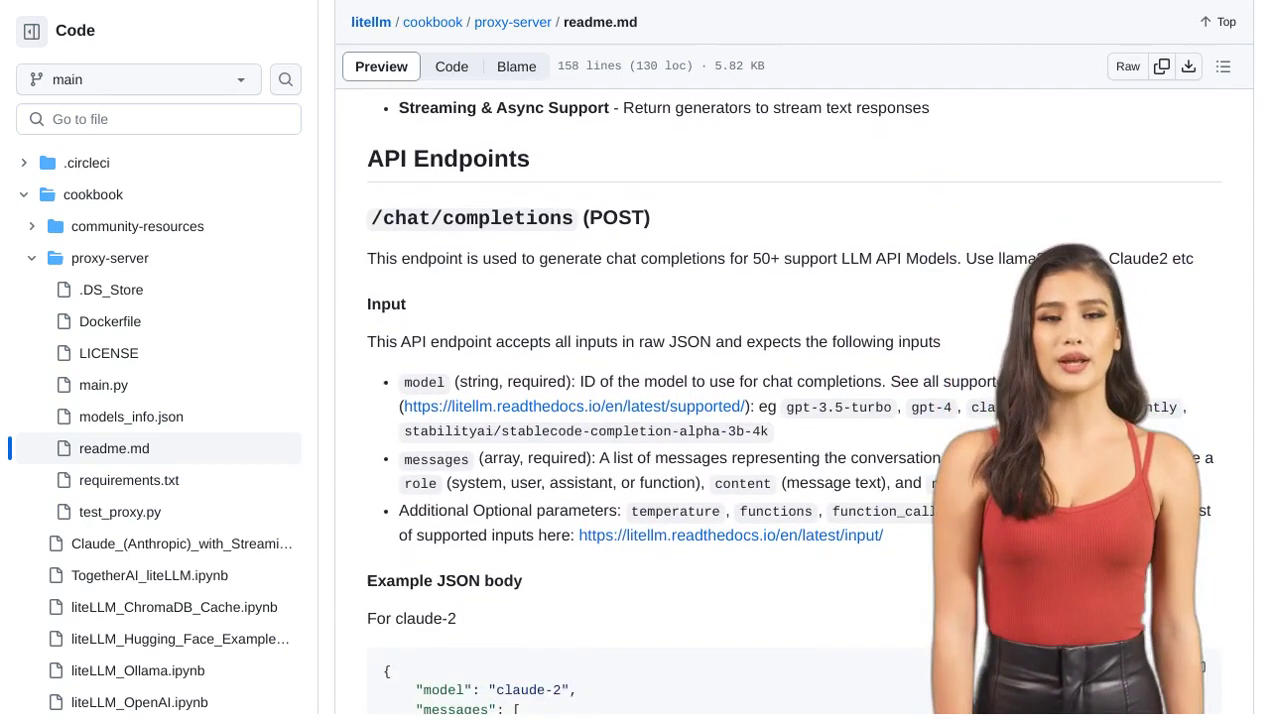
pyautogui.scroll(-3)
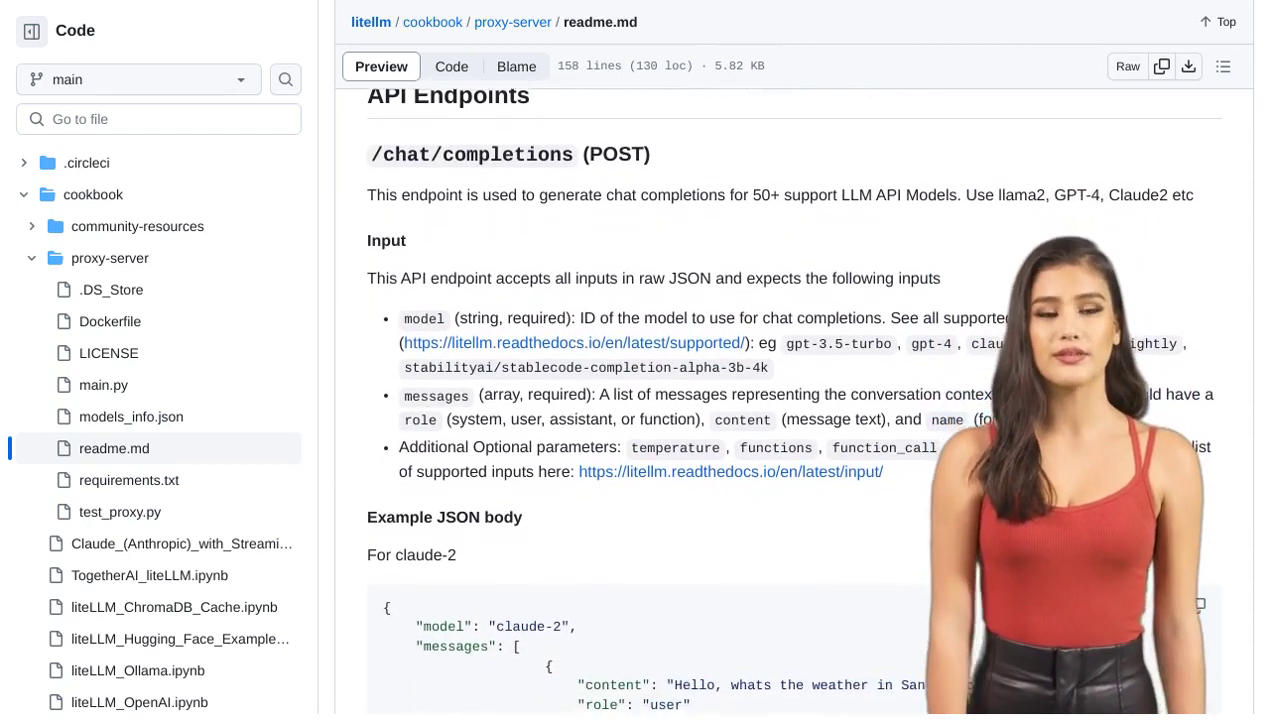
pyautogui.scroll(-3)
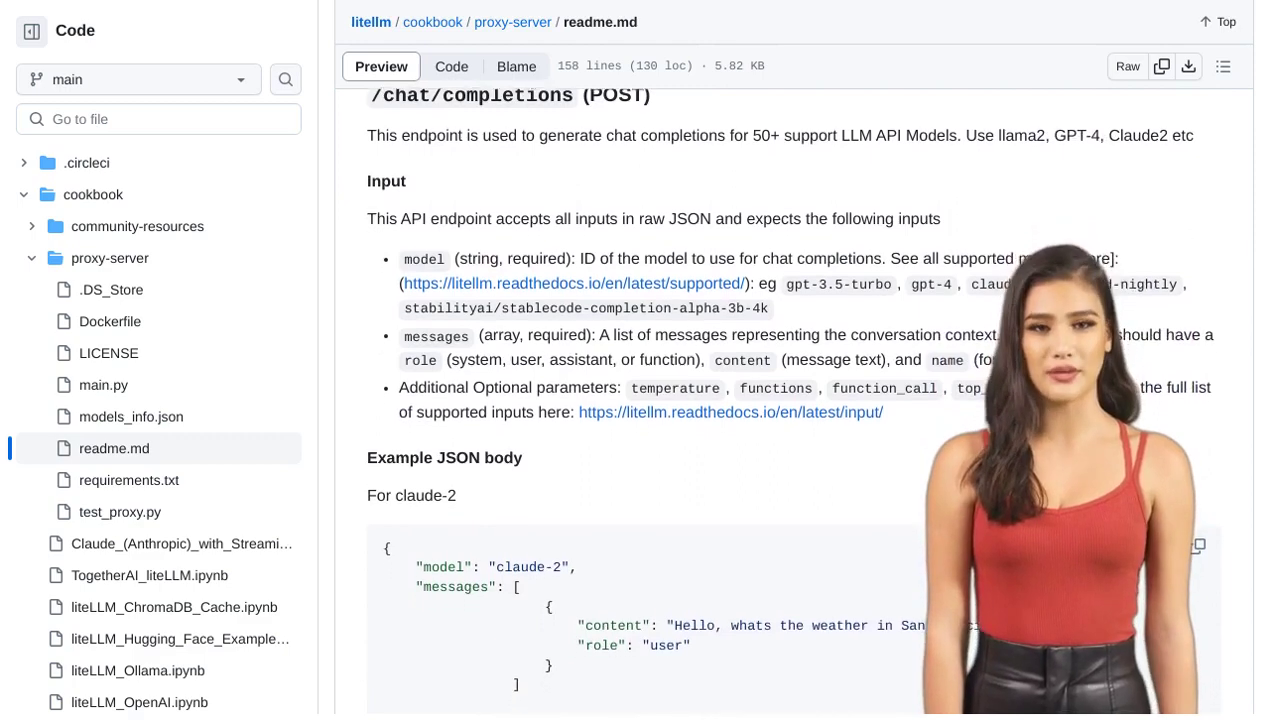
pyautogui.scroll(-3)
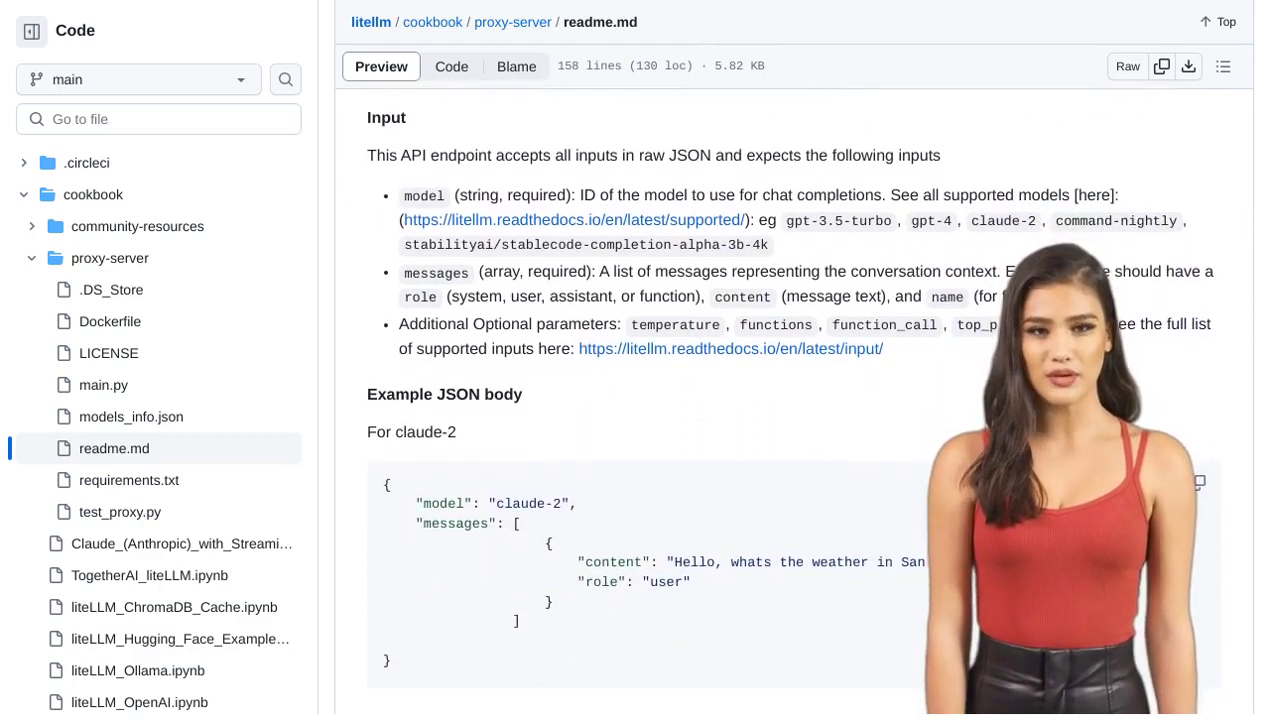
pyautogui.scroll(-3)
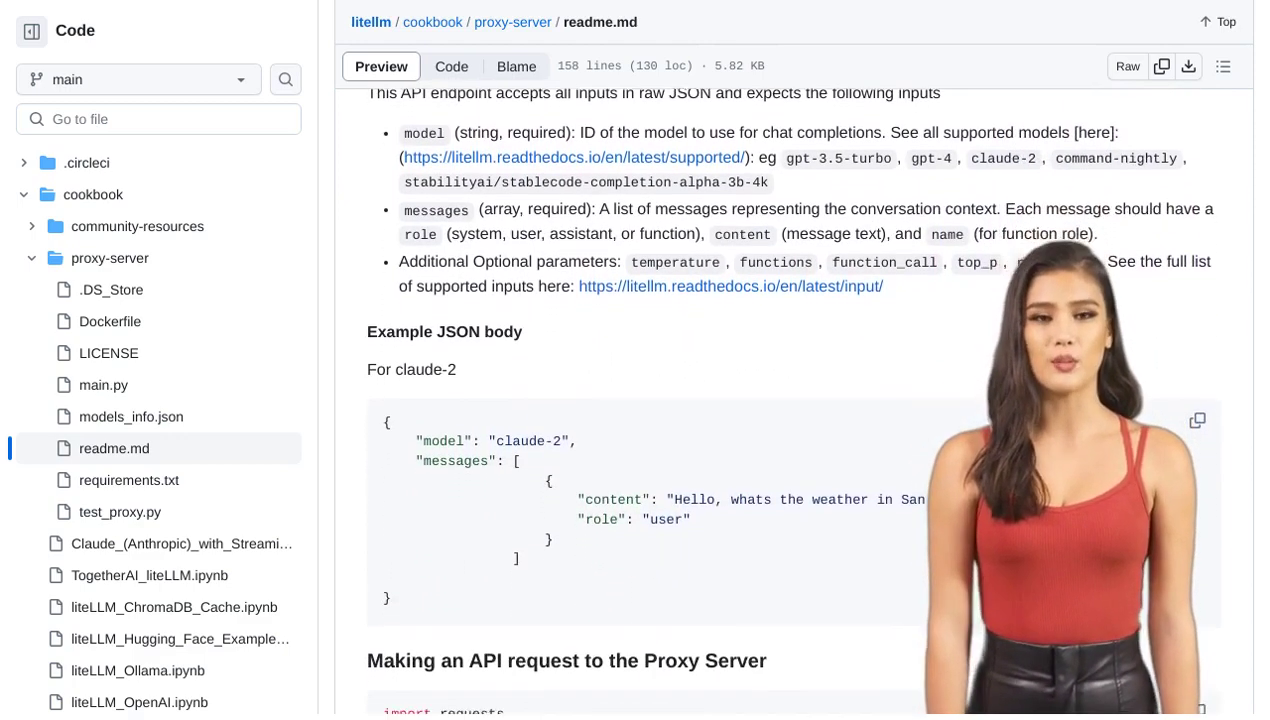
pyautogui.scroll(-3)
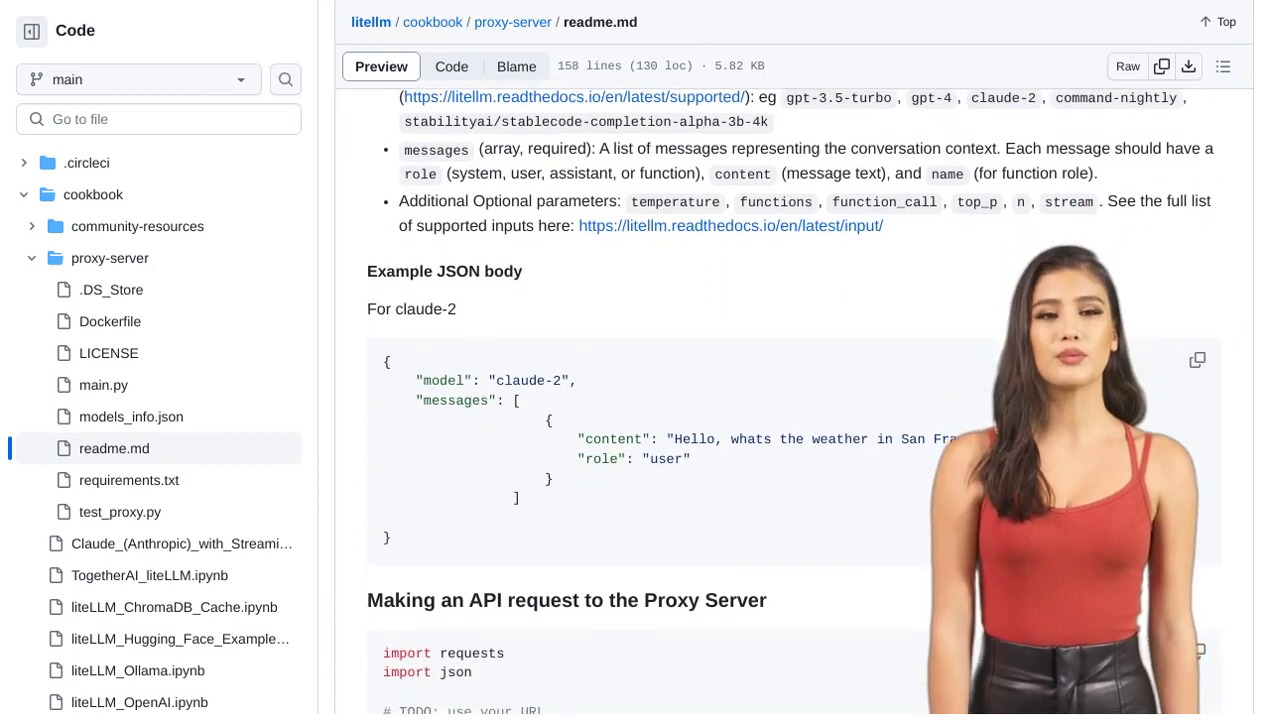
pyautogui.scroll(-3)
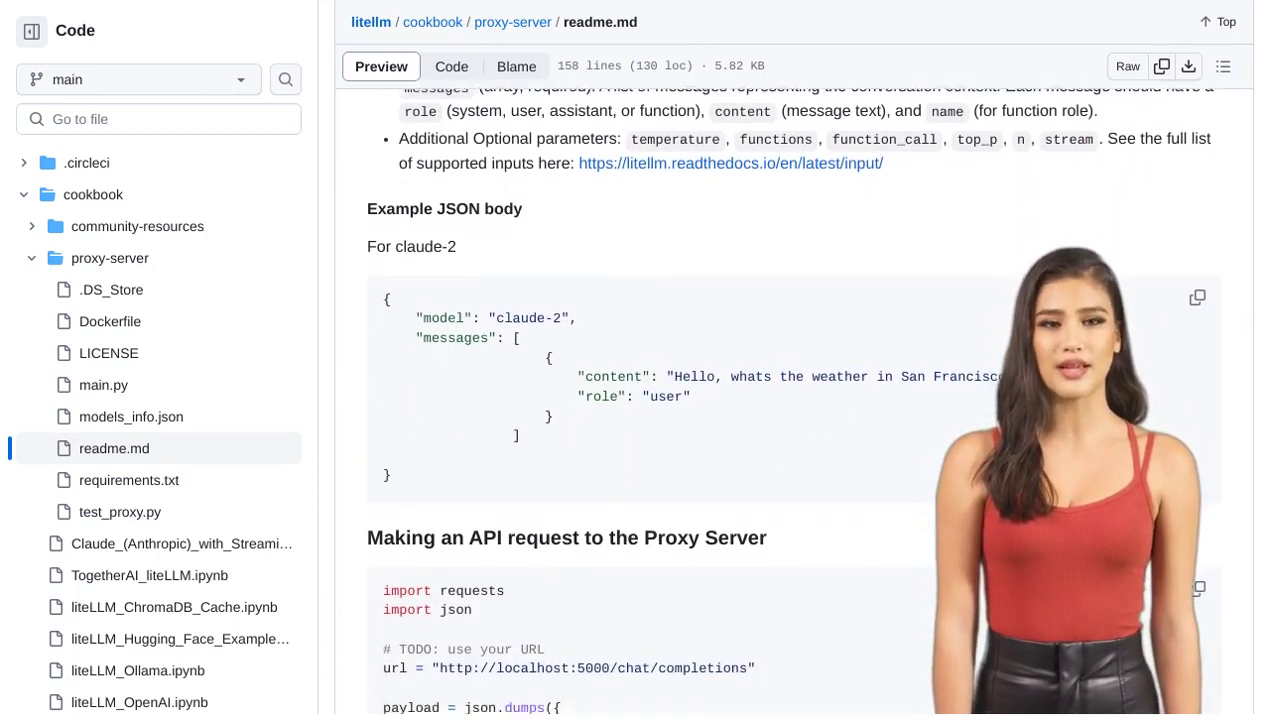
pyautogui.scroll(-3)
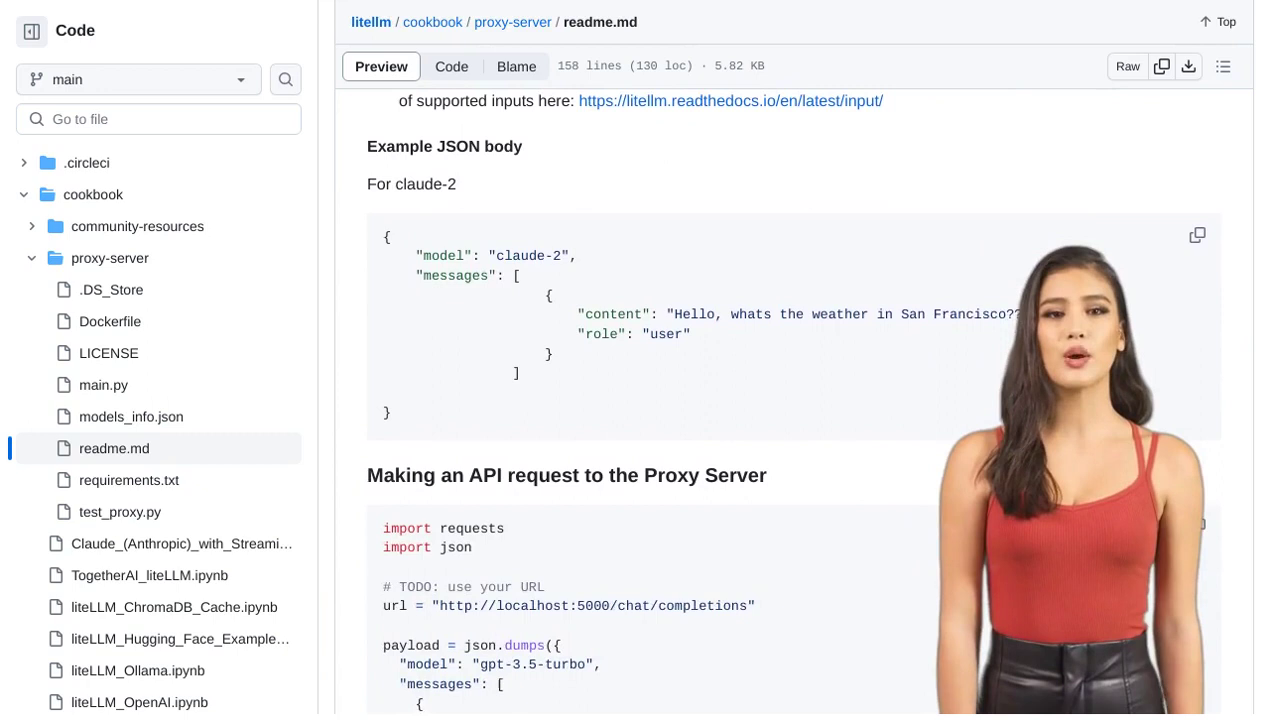
pyautogui.scroll(-3)
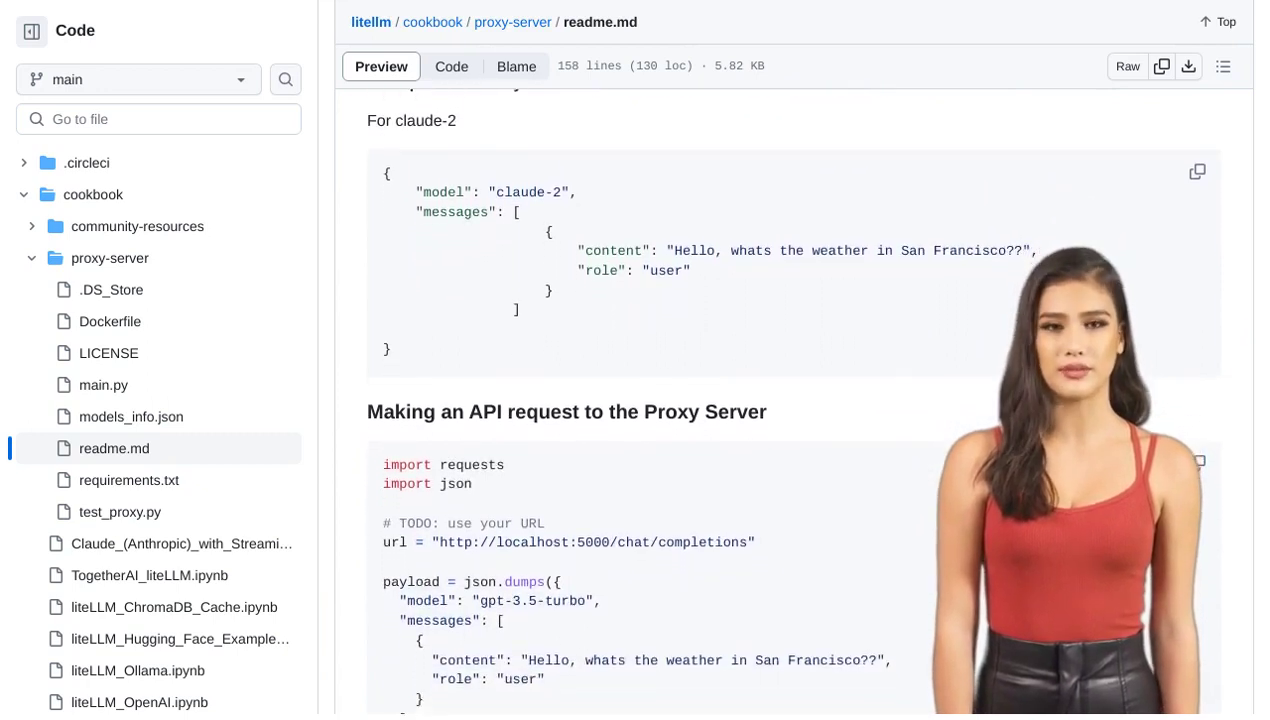
pyautogui.scroll(-3)
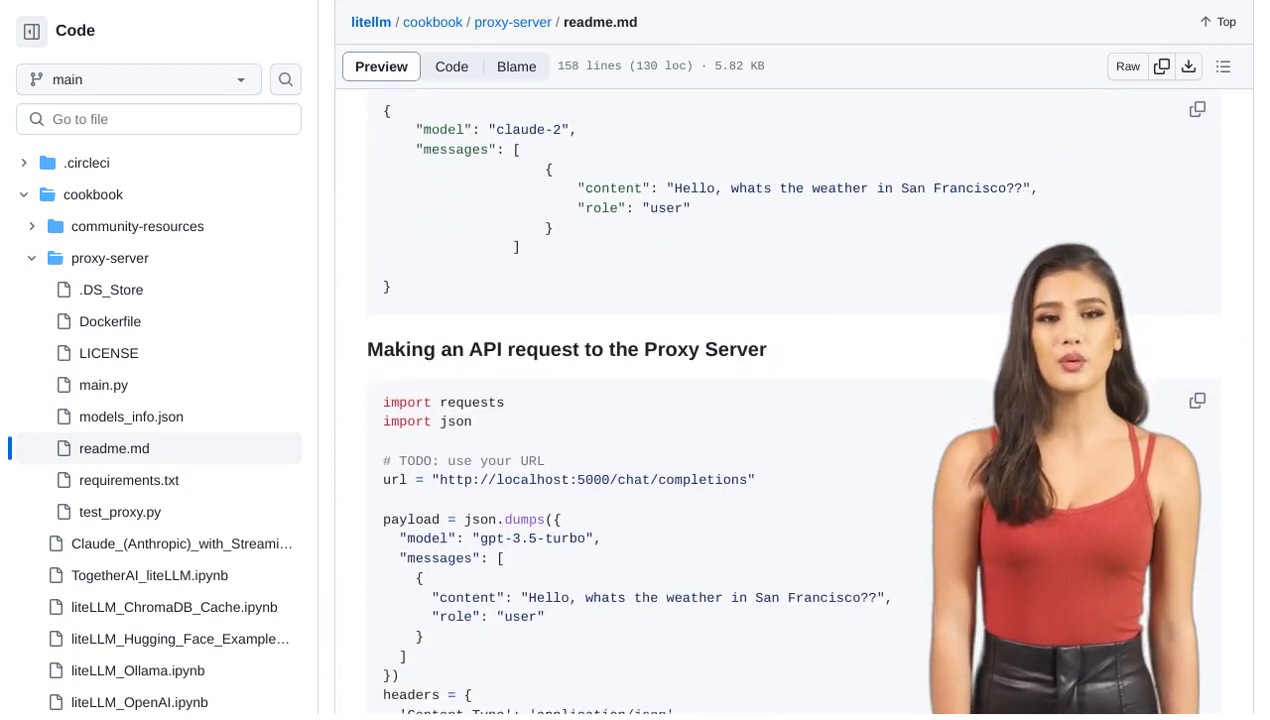
pyautogui.scroll(-3)
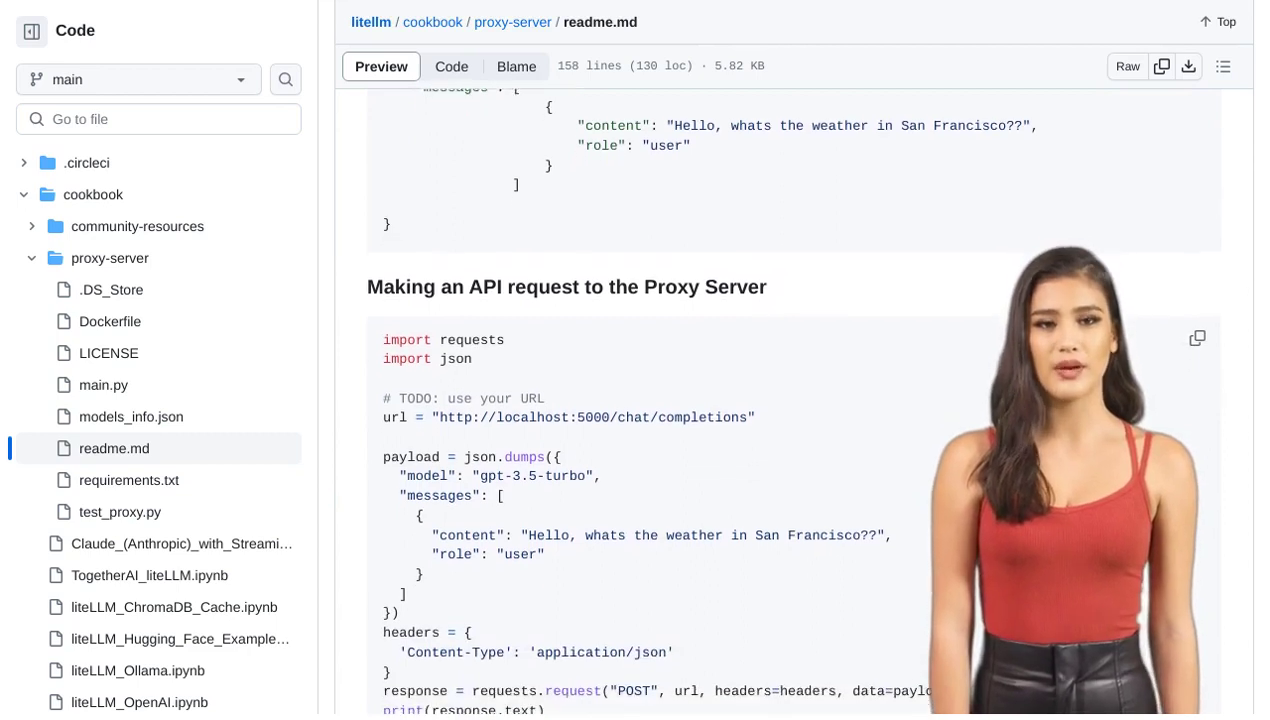
pyautogui.scroll(-3)
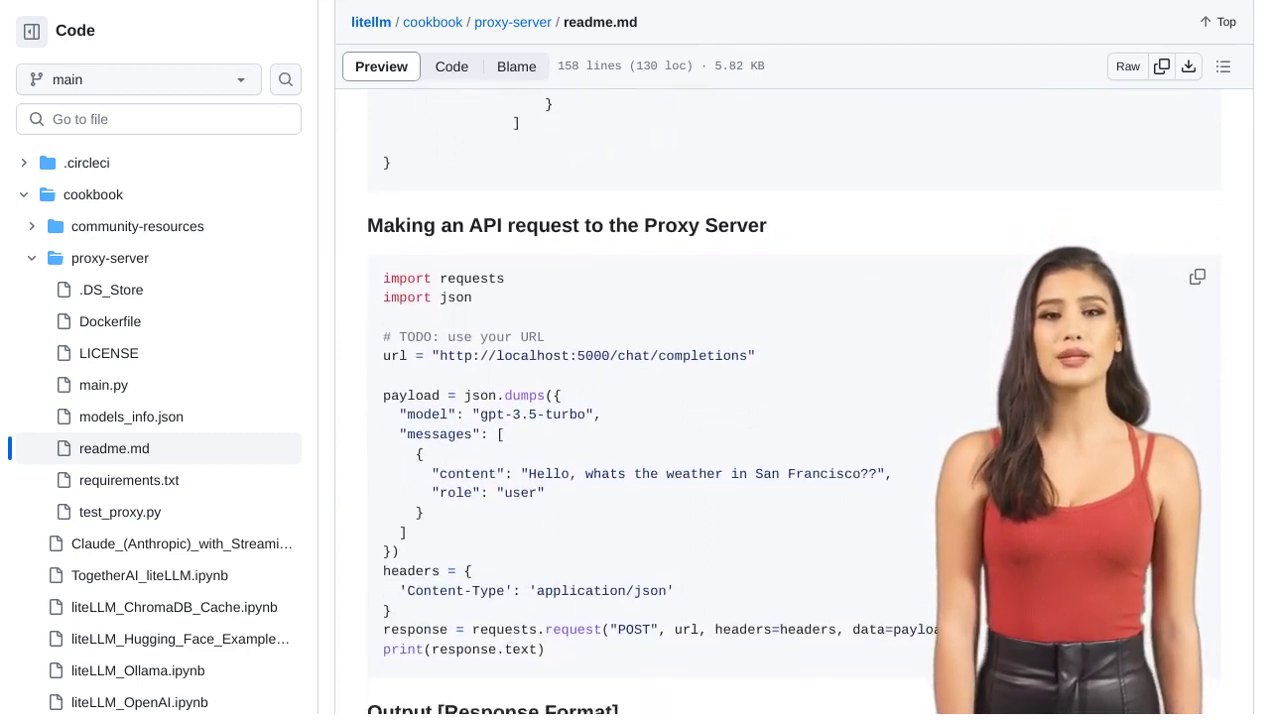
pyautogui.scroll(-3)
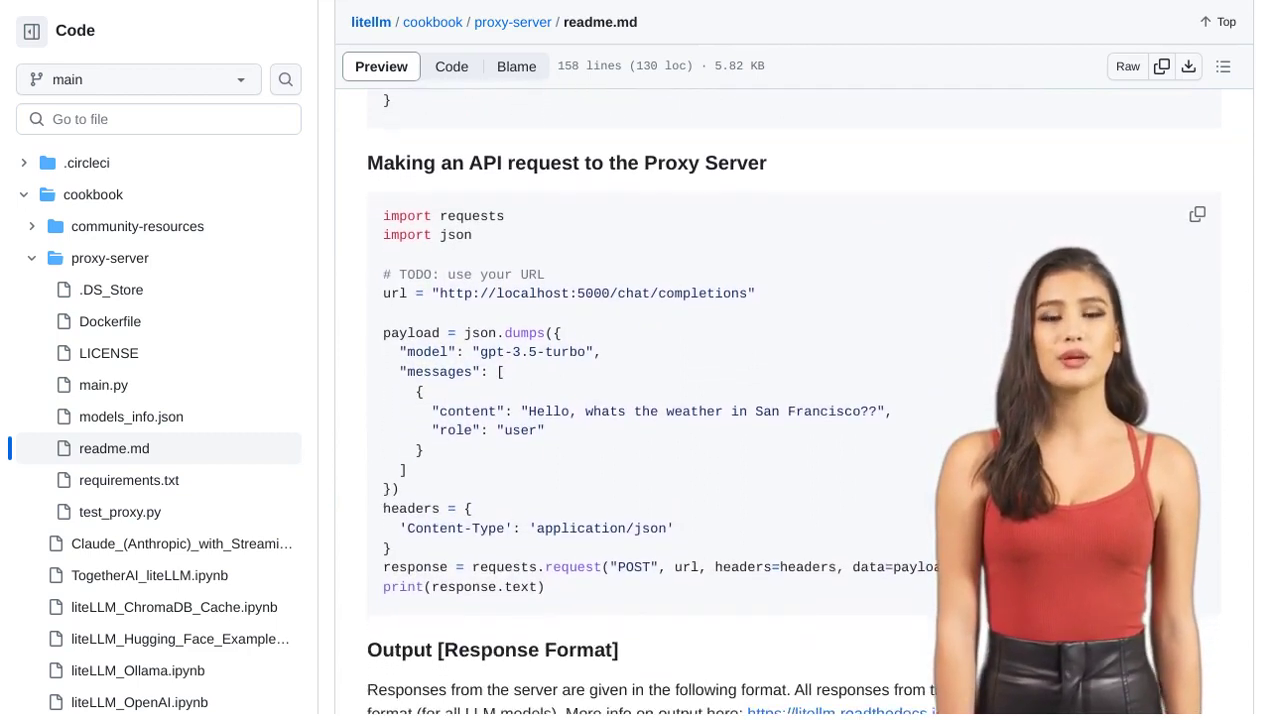
pyautogui.scroll(-3)
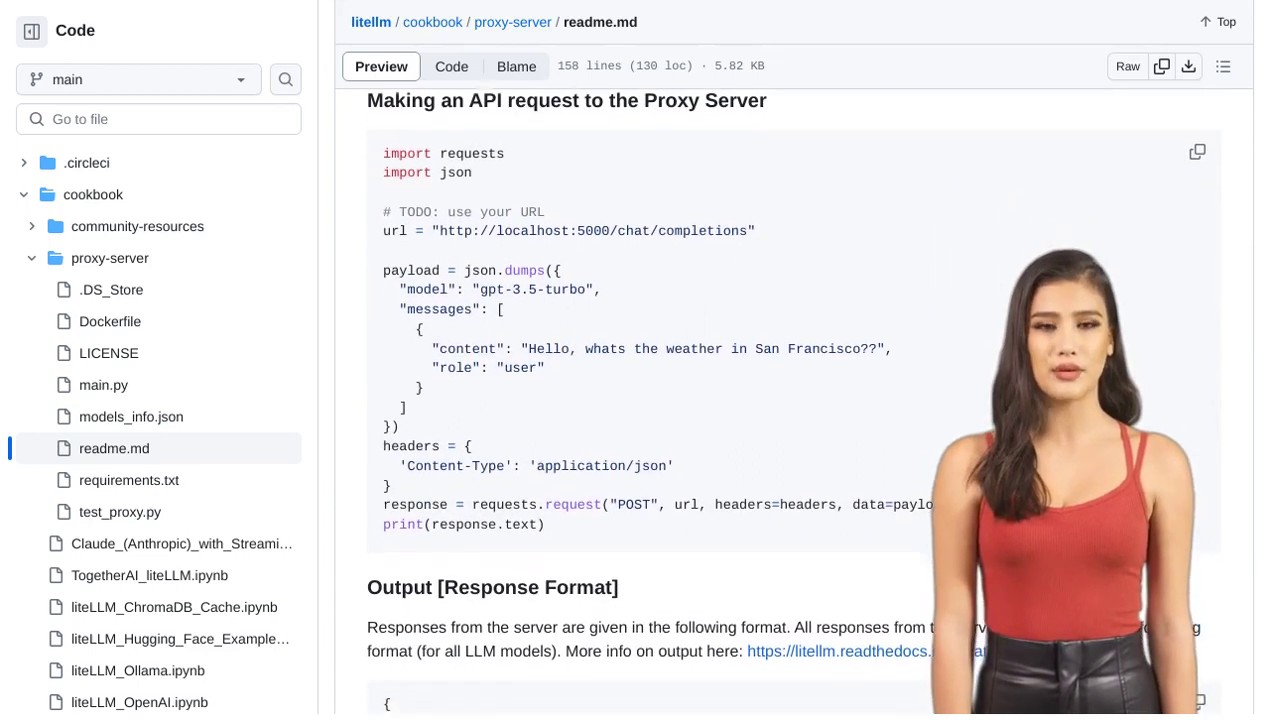
pyautogui.scroll(-3)
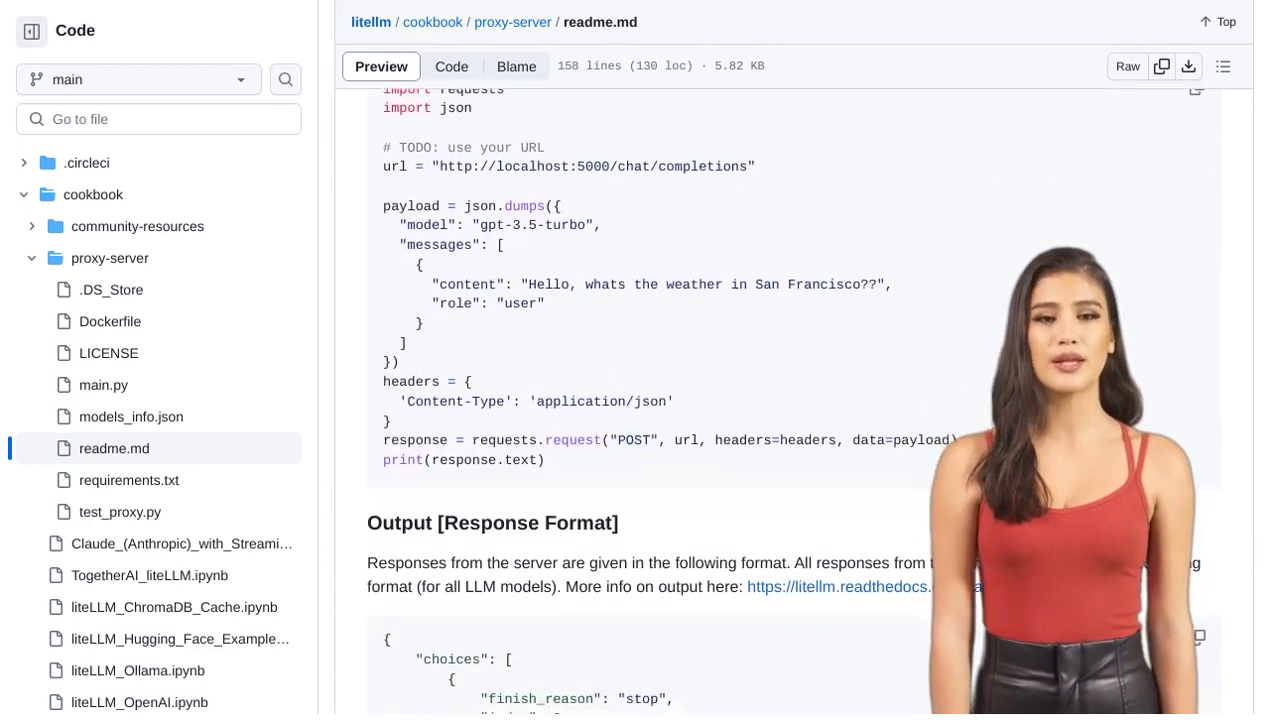
pyautogui.scroll(-3)
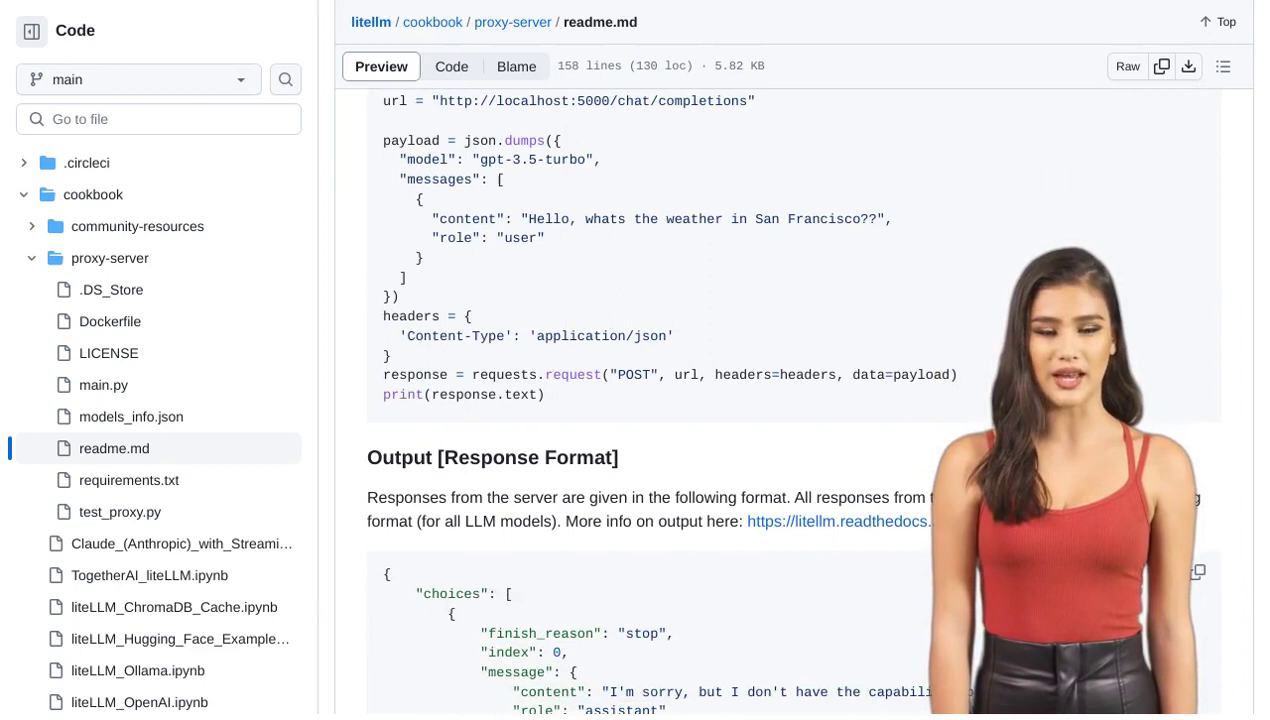
pyautogui.scroll(-3)
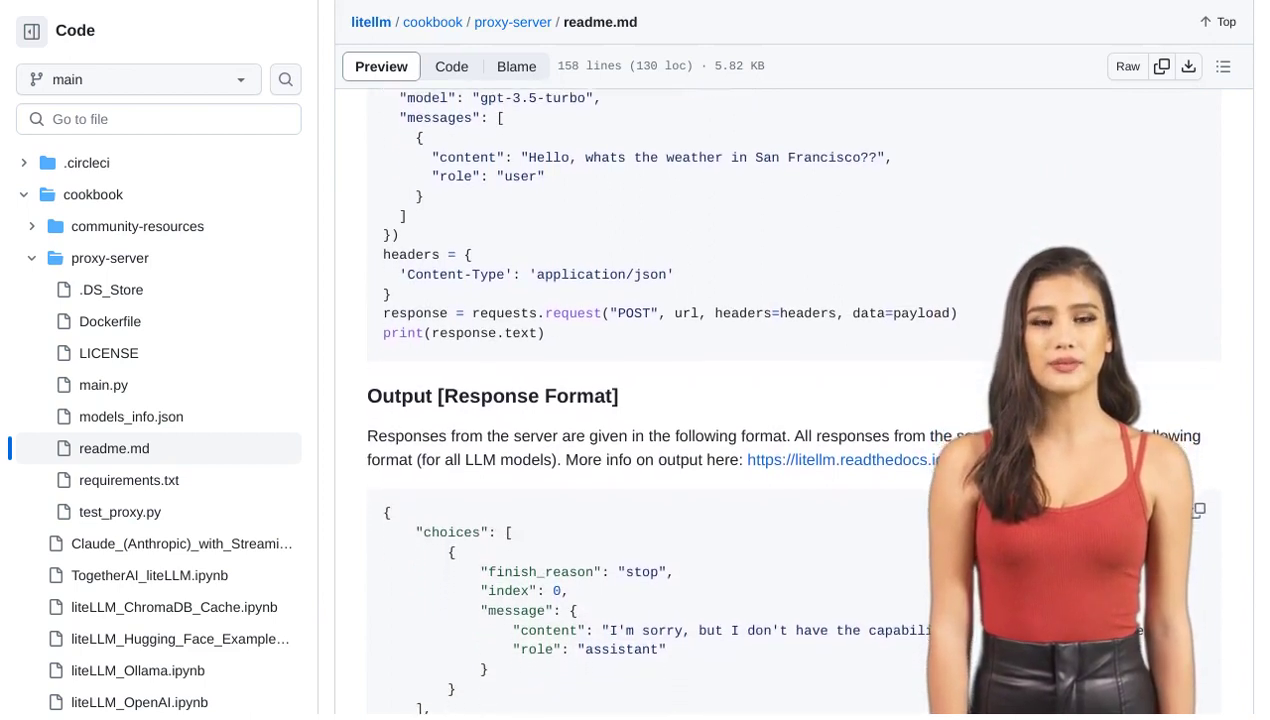
pyautogui.scroll(-3)
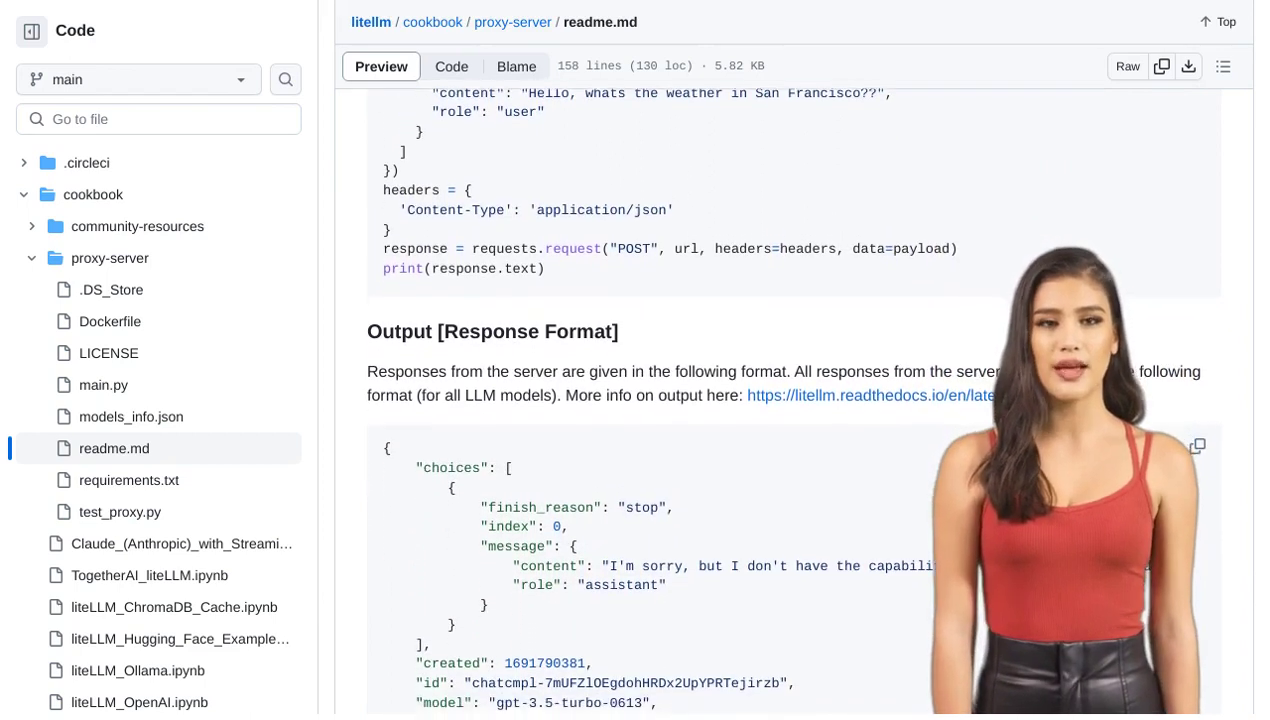
pyautogui.scroll(-3)
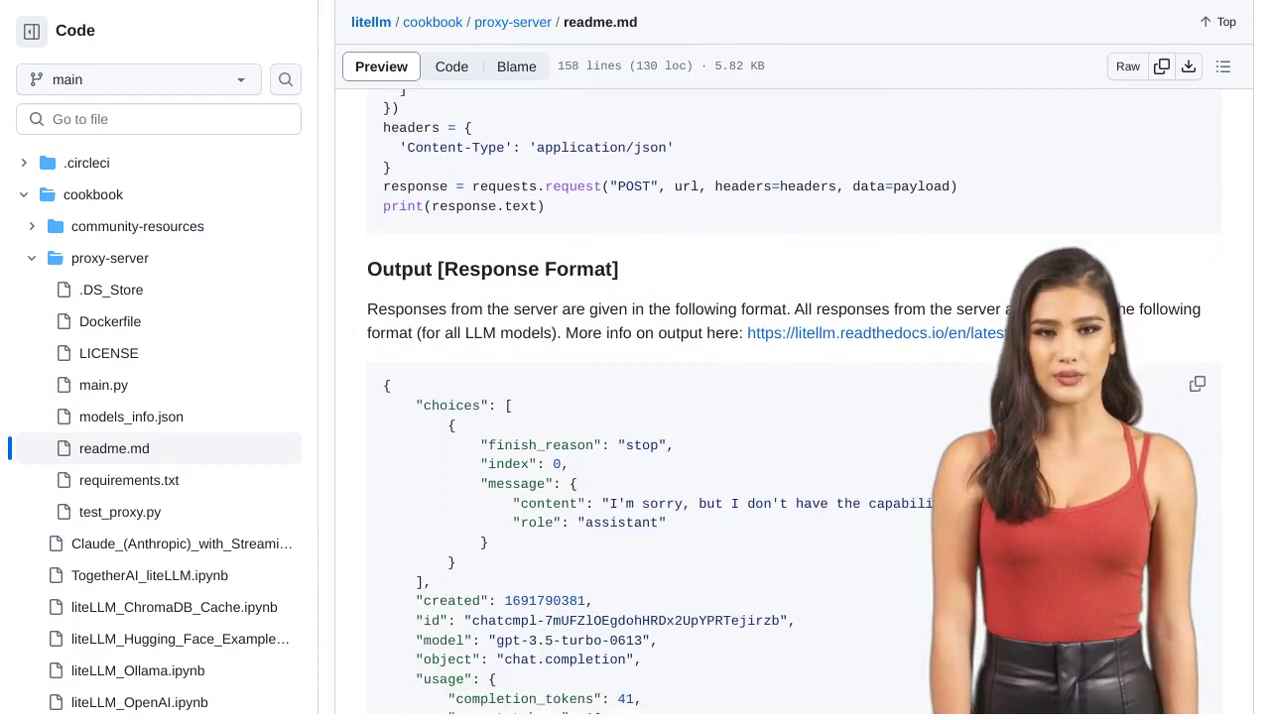
pyautogui.scroll(-3)
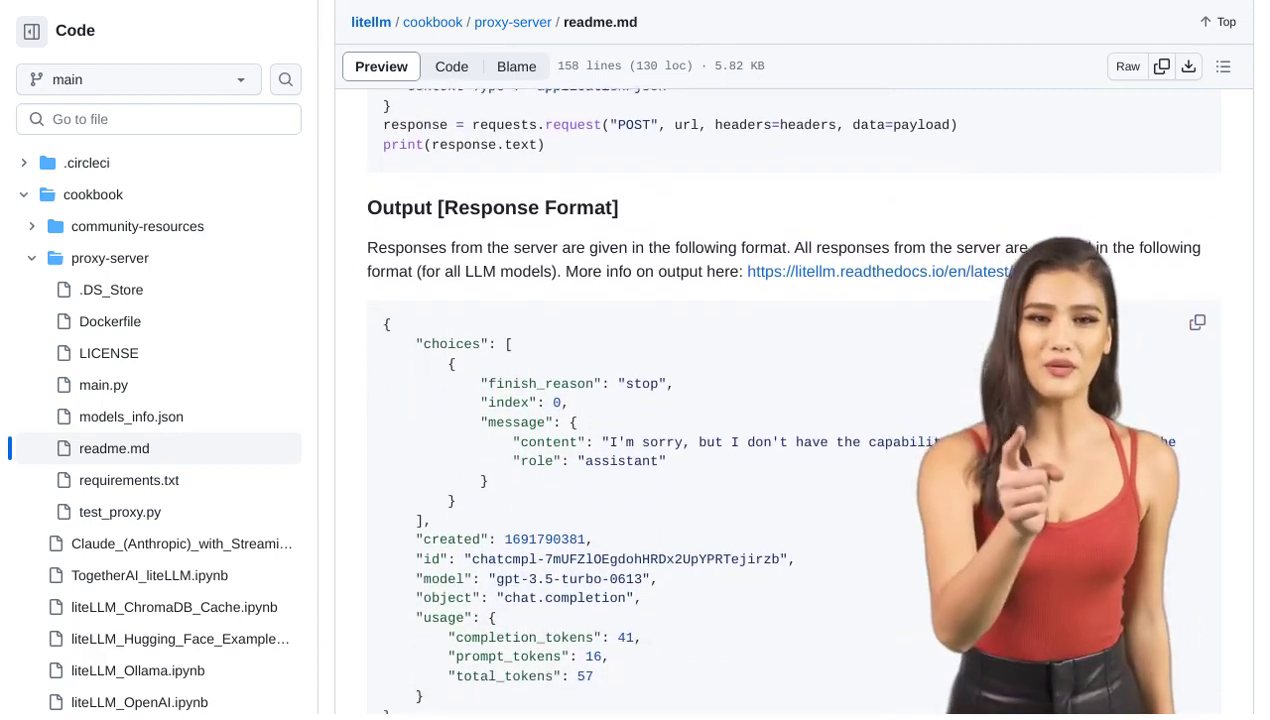
pyautogui.scroll(-3)
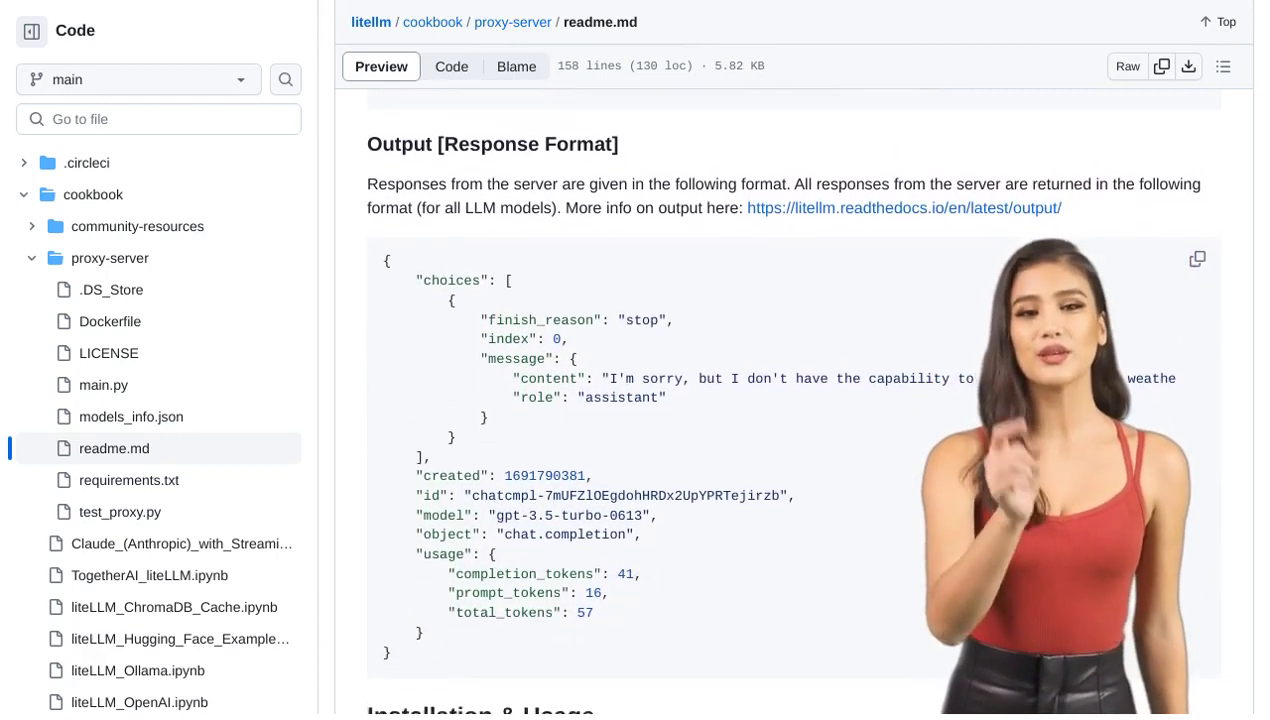
pyautogui.scroll(-3)
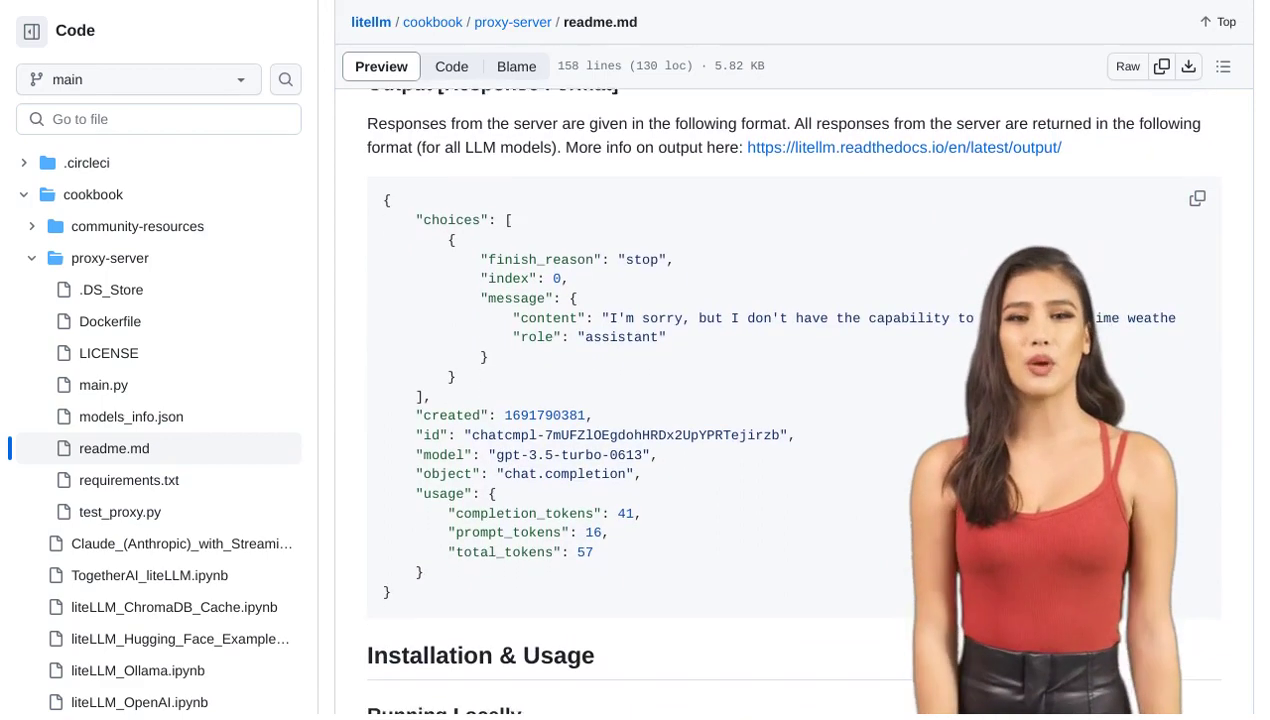
pyautogui.scroll(-3)
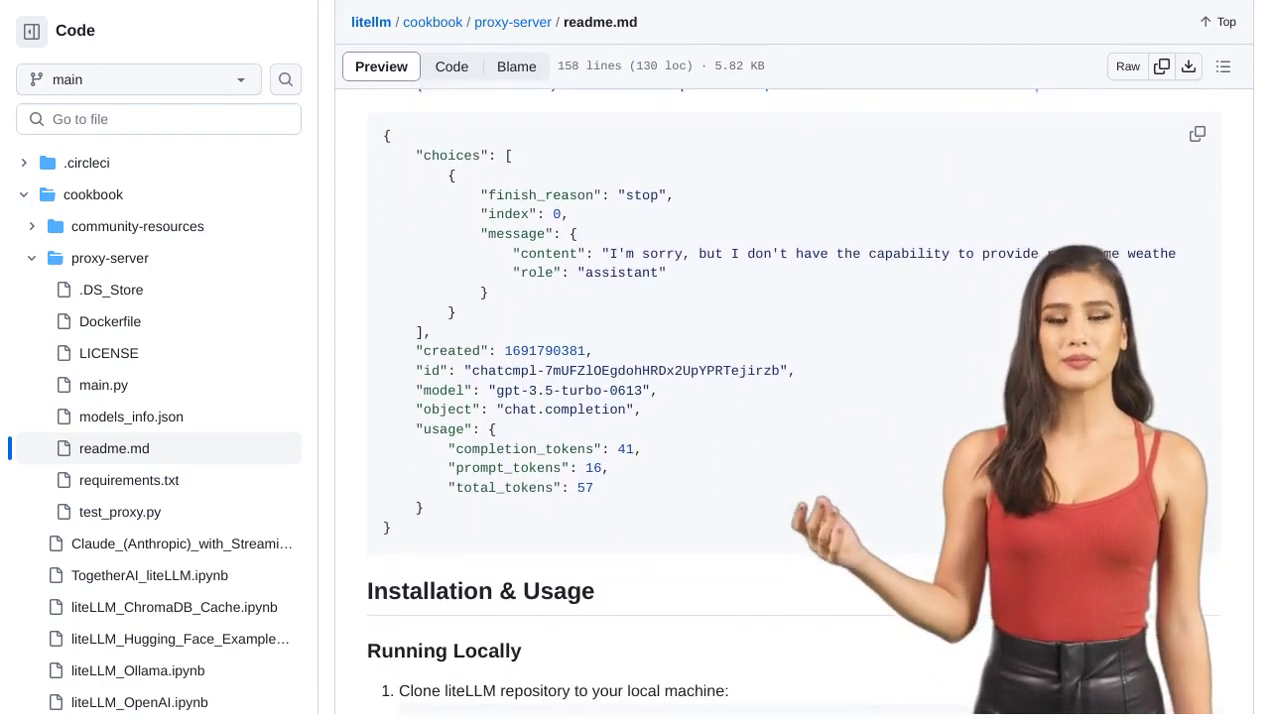
pyautogui.scroll(-3)
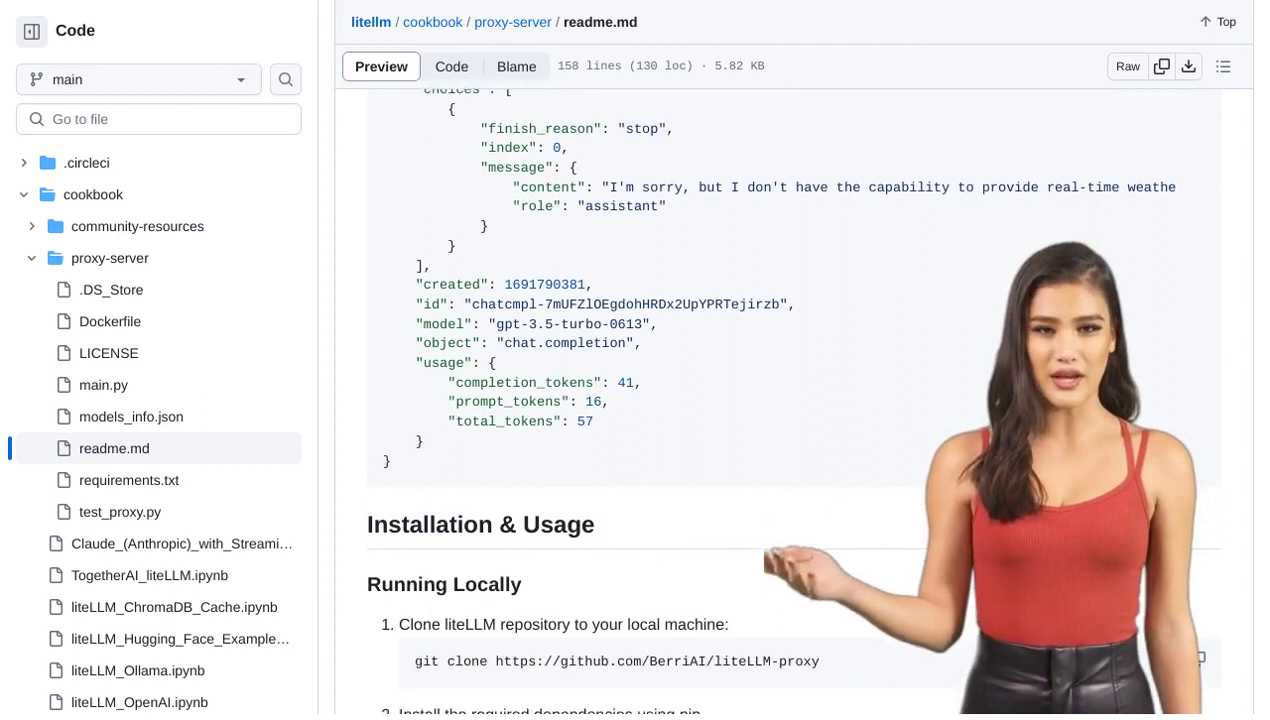
pyautogui.scroll(-3)
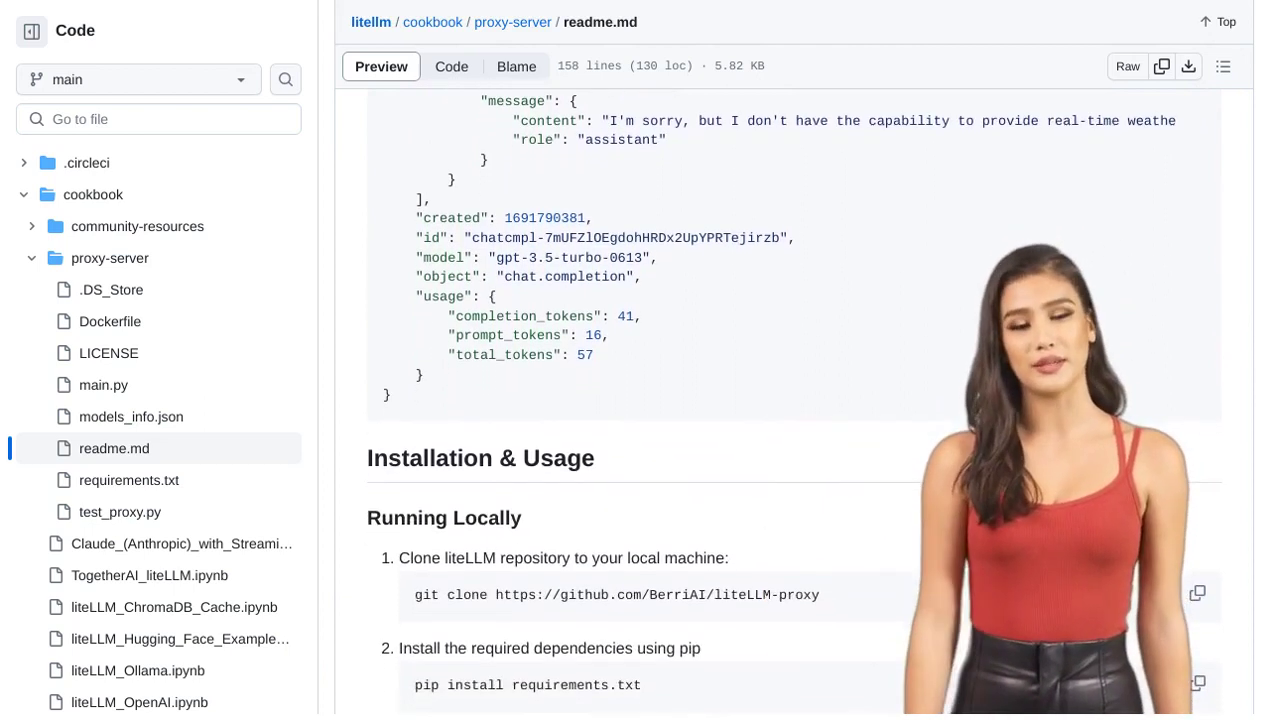
pyautogui.scroll(-3)
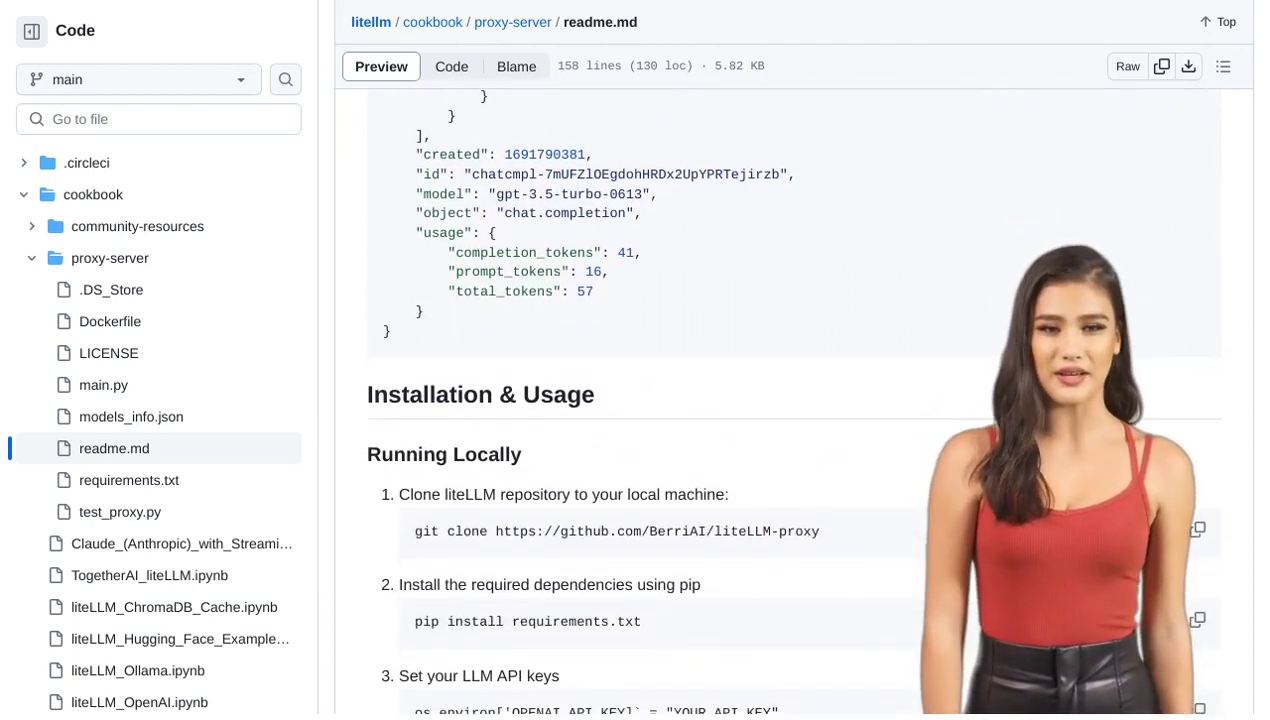
pyautogui.scroll(-3)
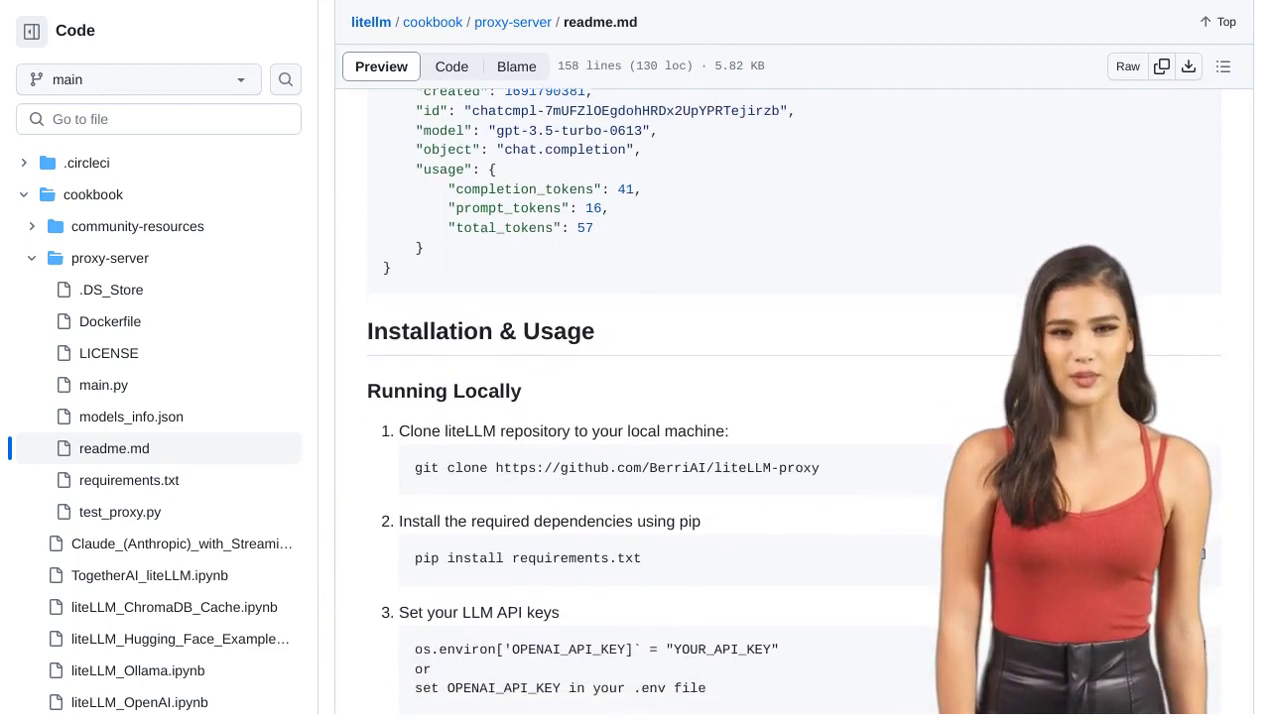
pyautogui.scroll(-3)
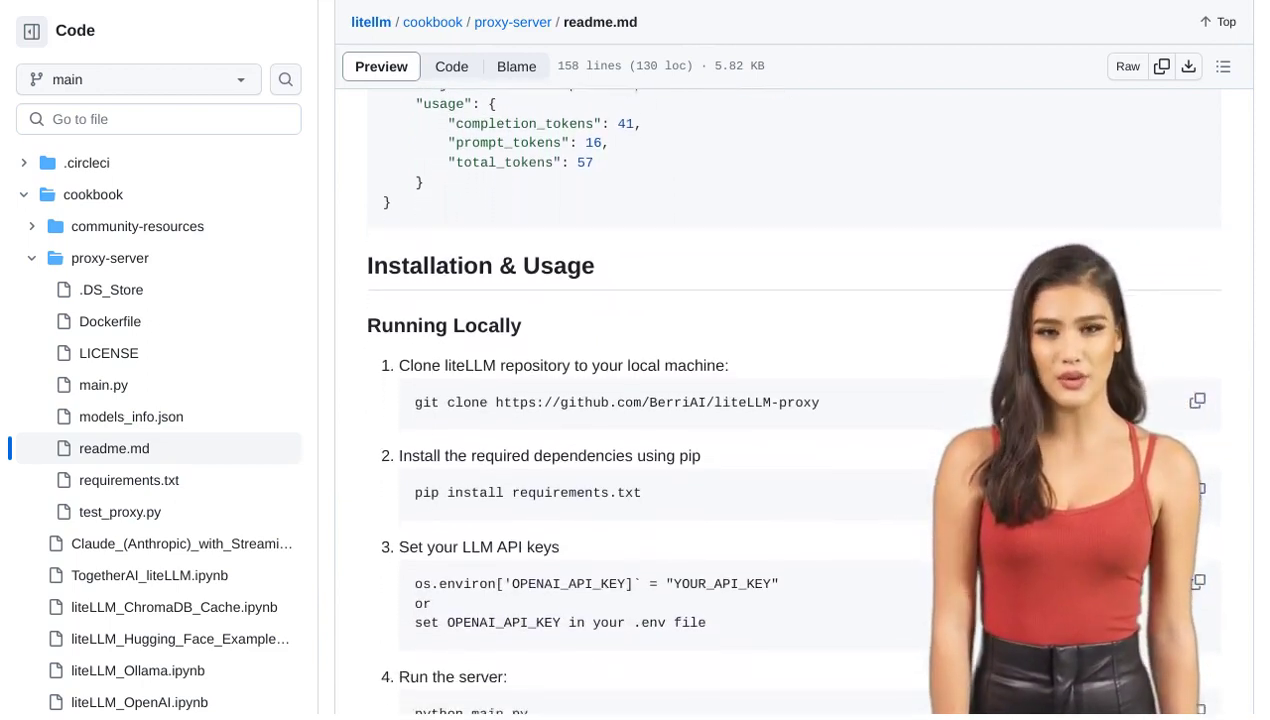
pyautogui.scroll(-3)
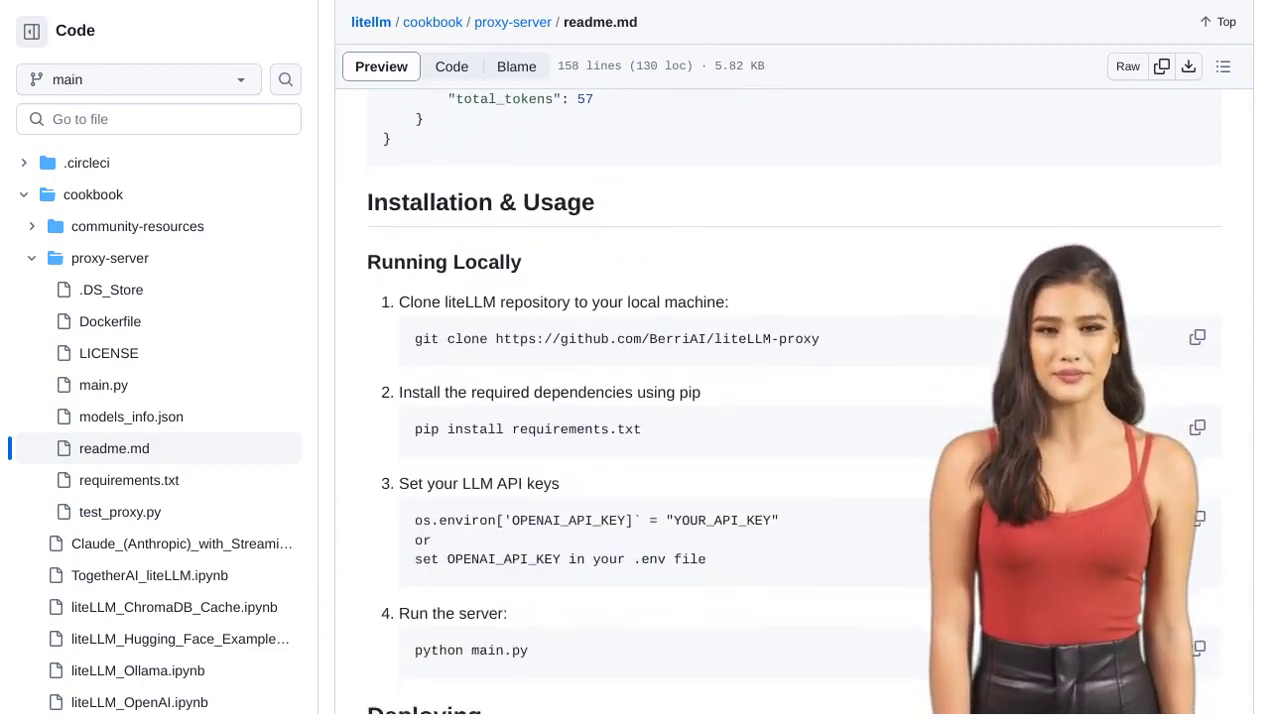
pyautogui.scroll(-3)
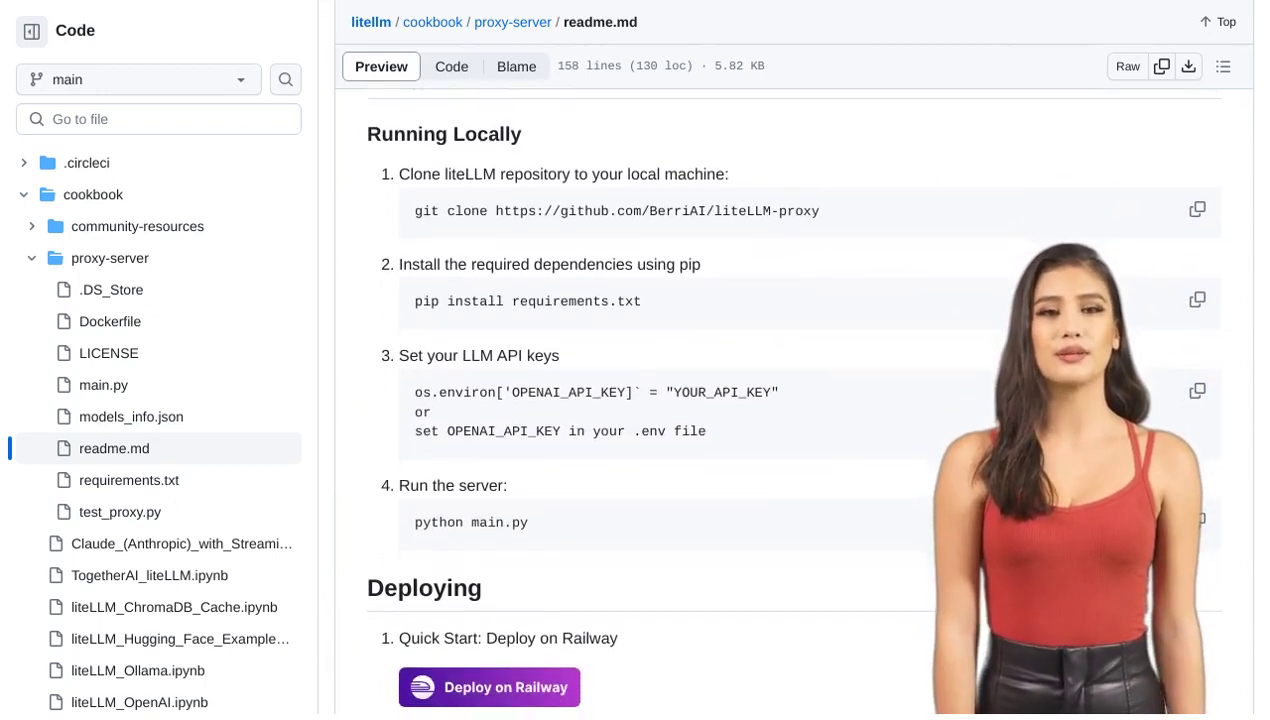
pyautogui.scroll(-3)
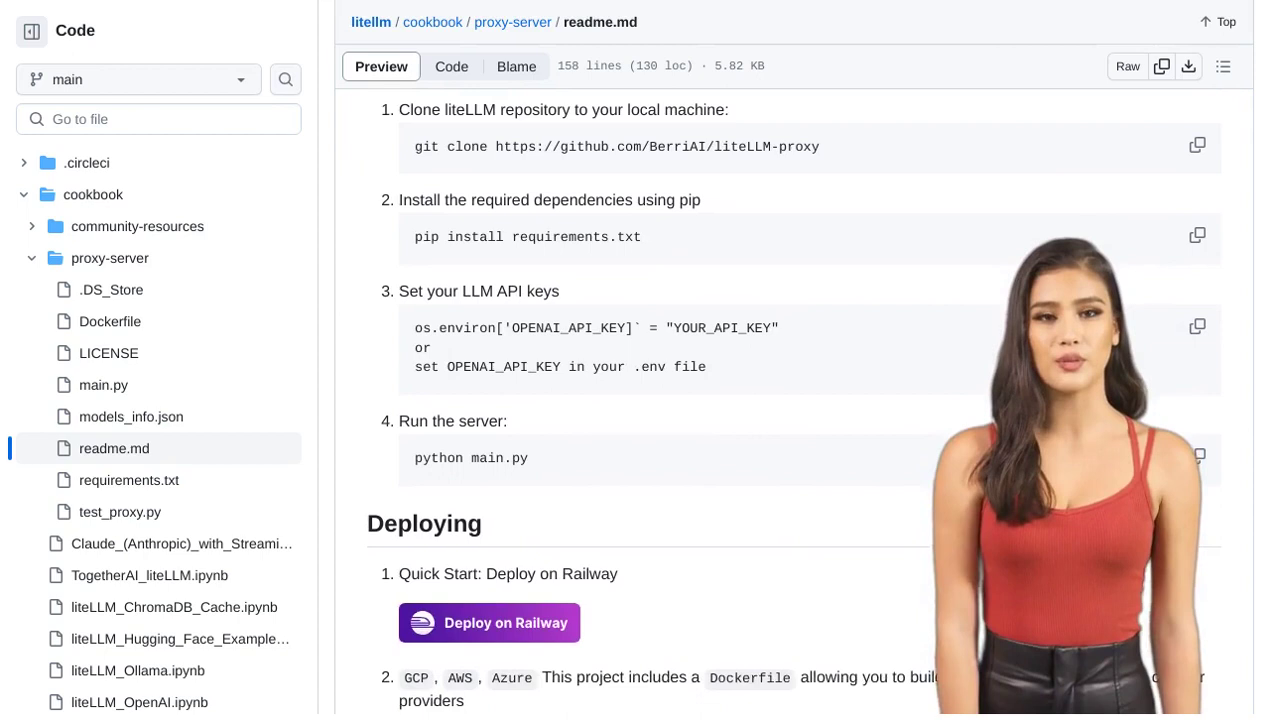
pyautogui.scroll(-3)
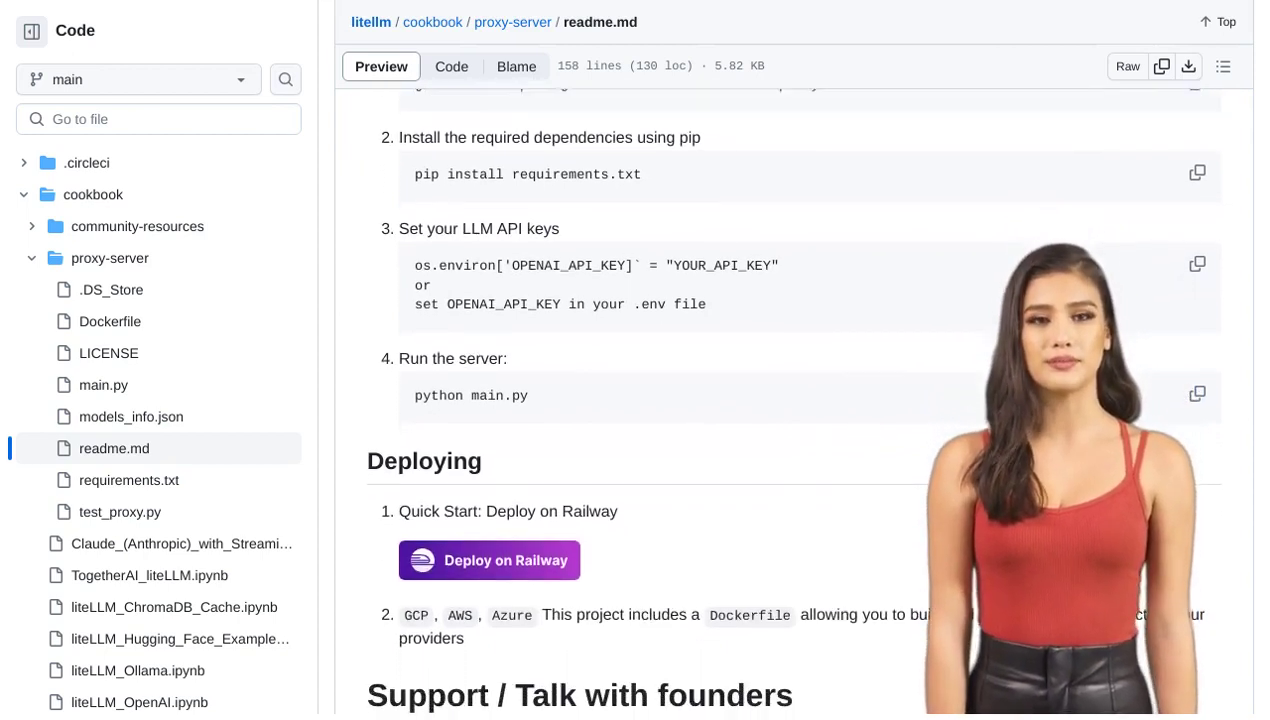